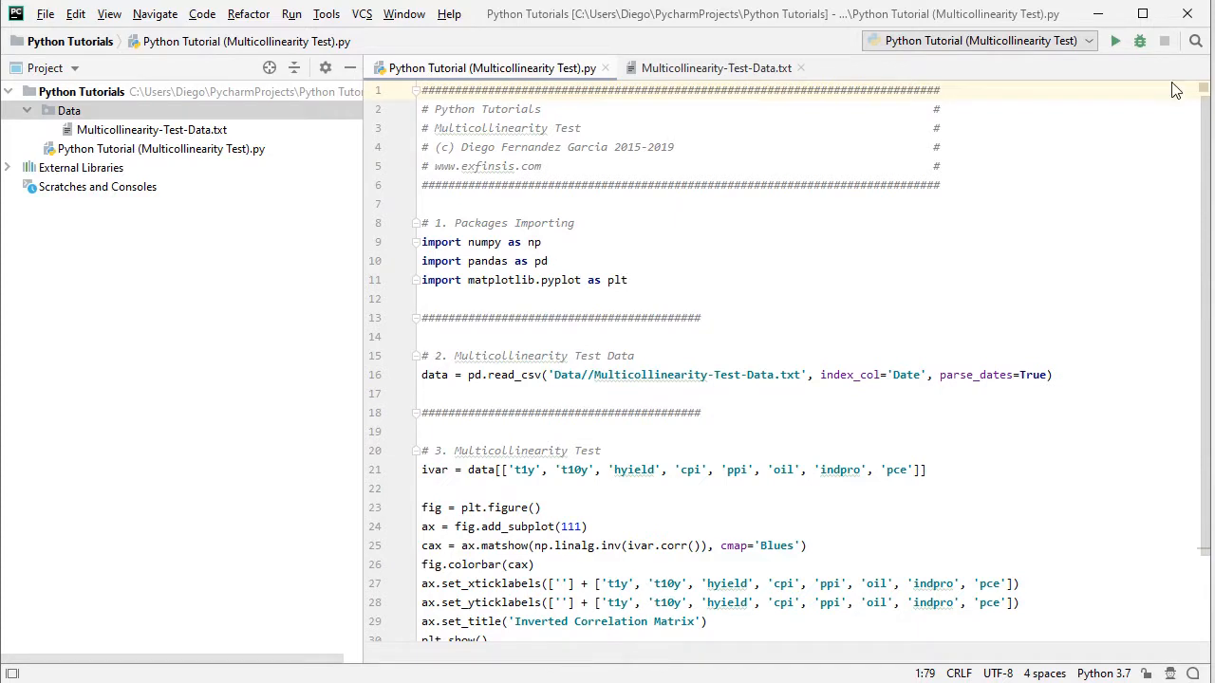
mouse_move(239, 228)
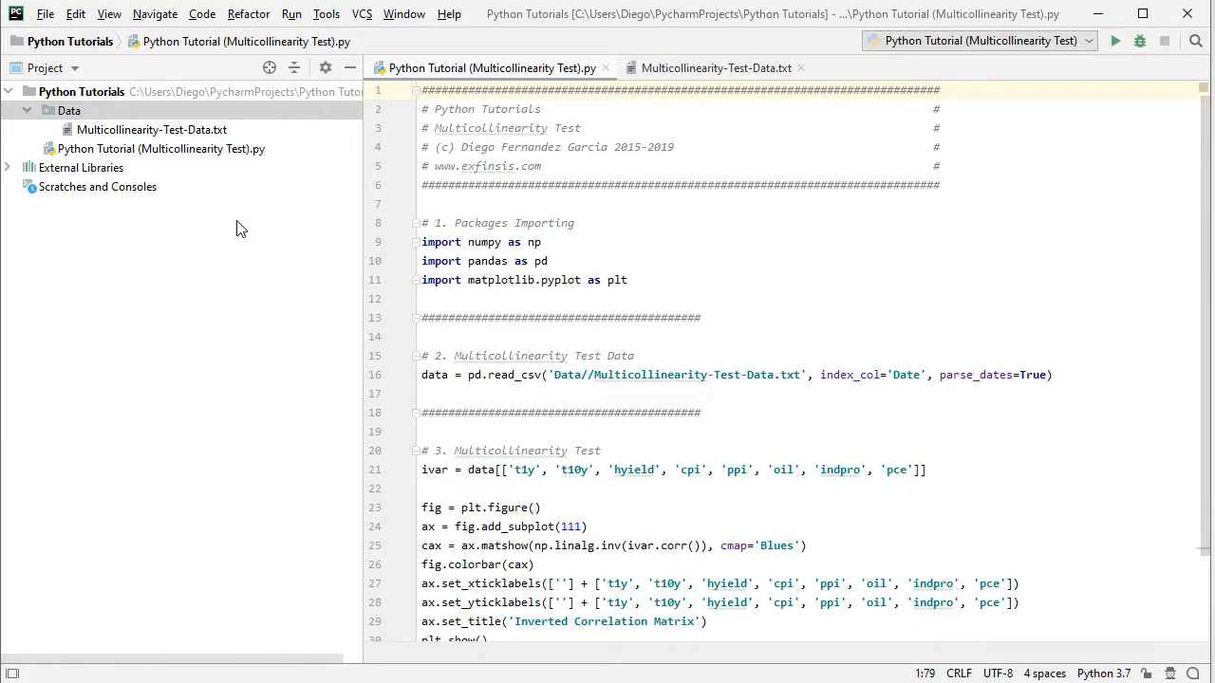
Select the Multicollinearity Test script, then open Multicollinearity-Test-Data.txt showing its dated variable rows.
click(159, 148)
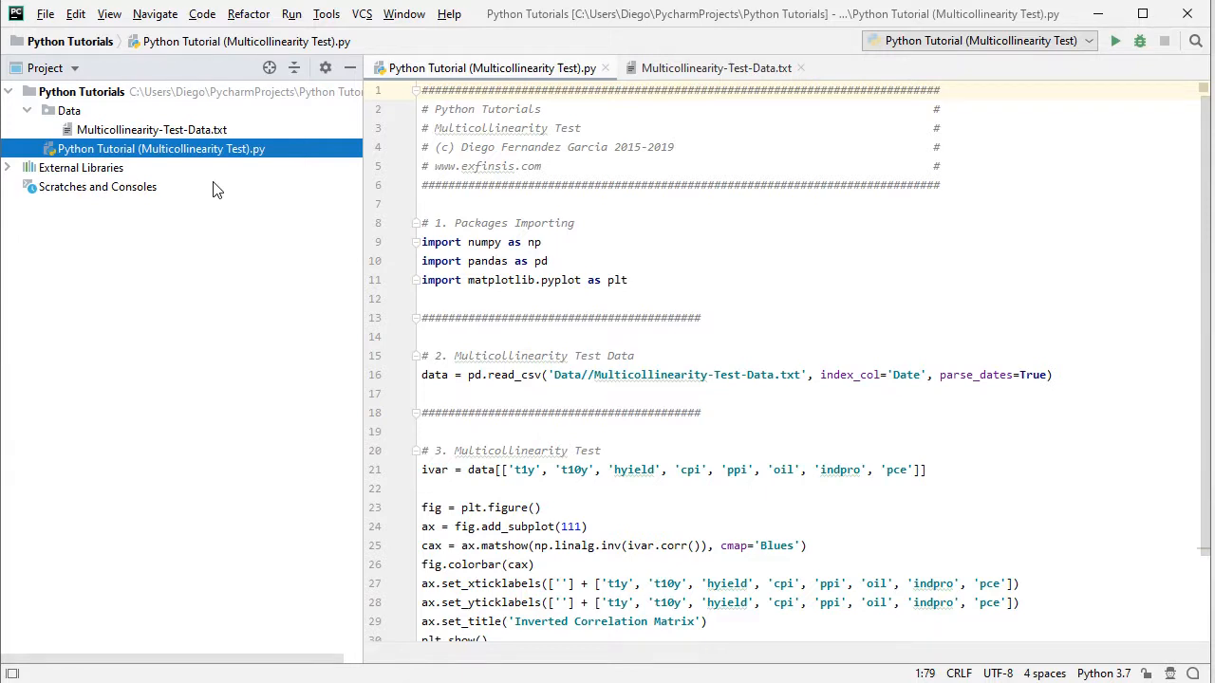
mouse_move(543, 224)
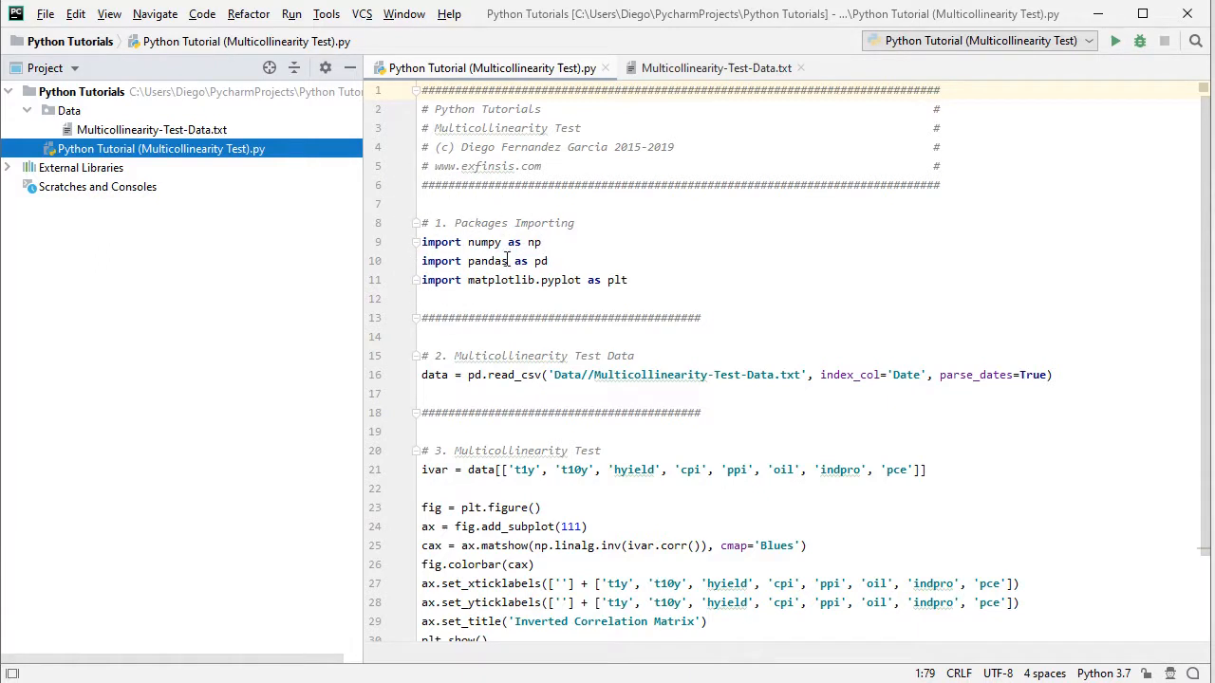
mouse_move(611, 260)
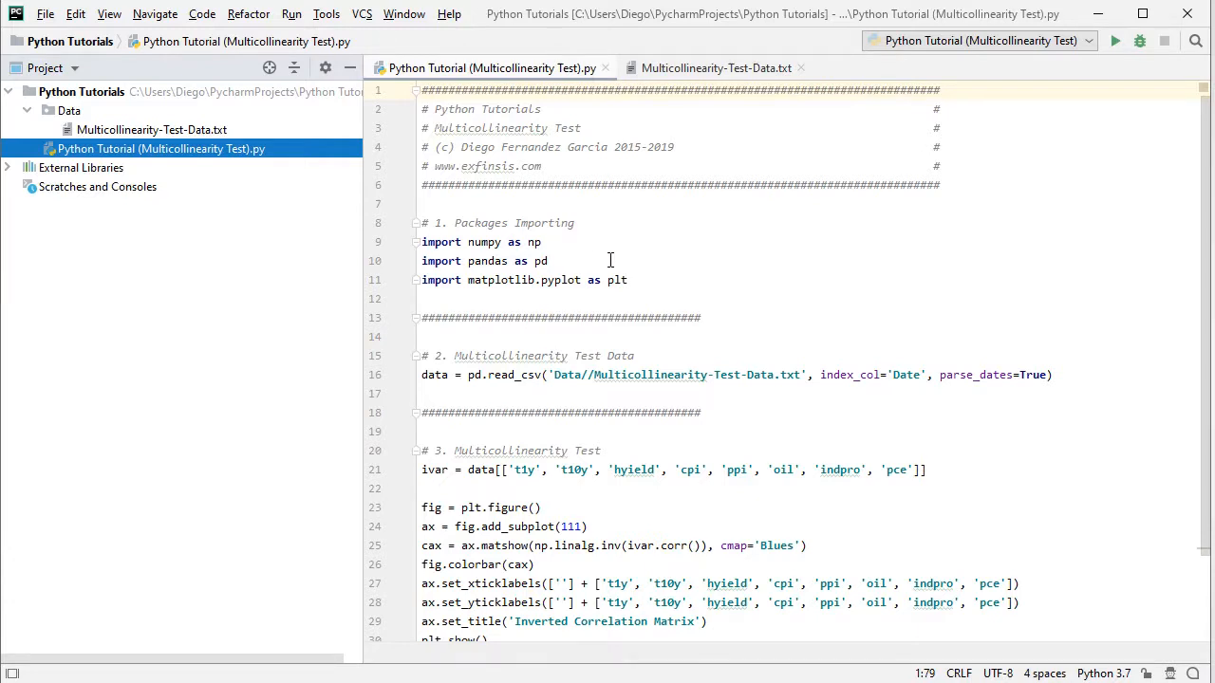
mouse_move(527, 303)
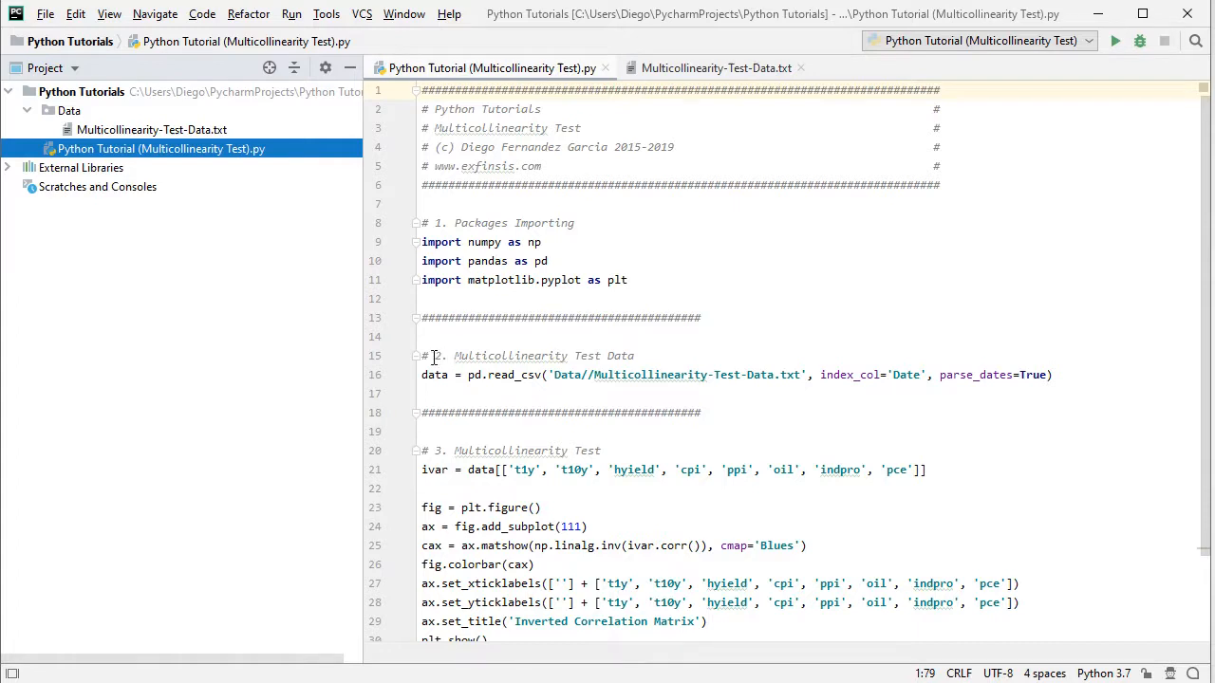
mouse_move(471, 357)
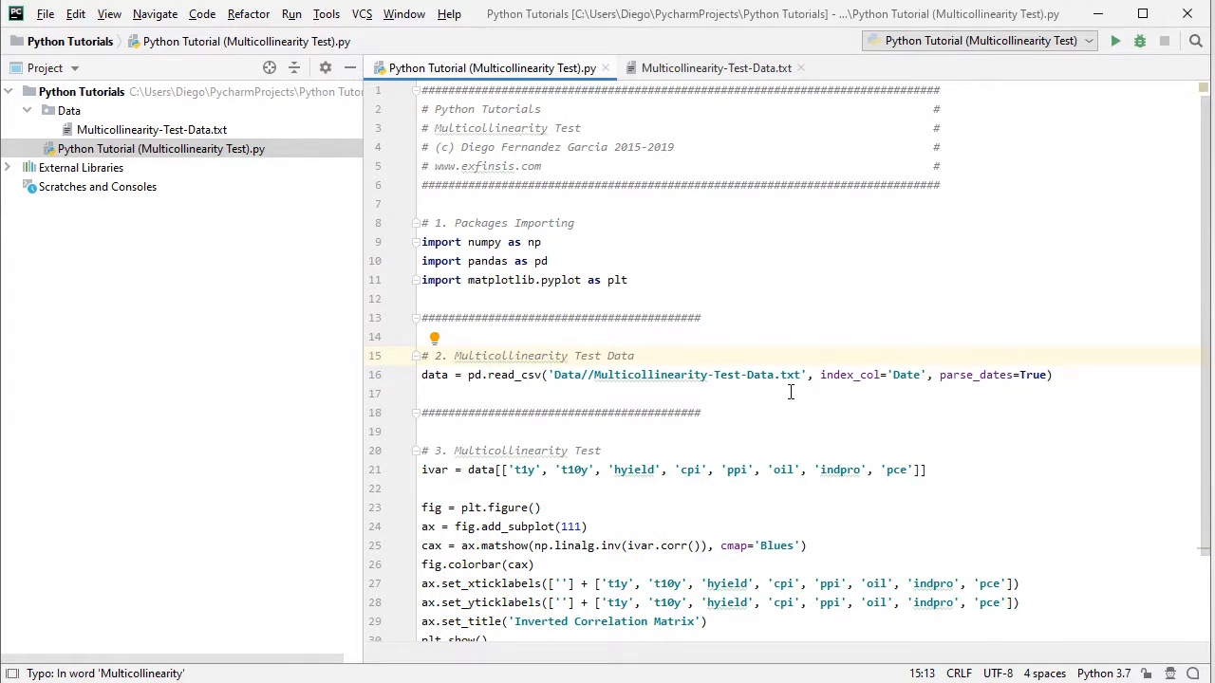
mouse_move(909, 393)
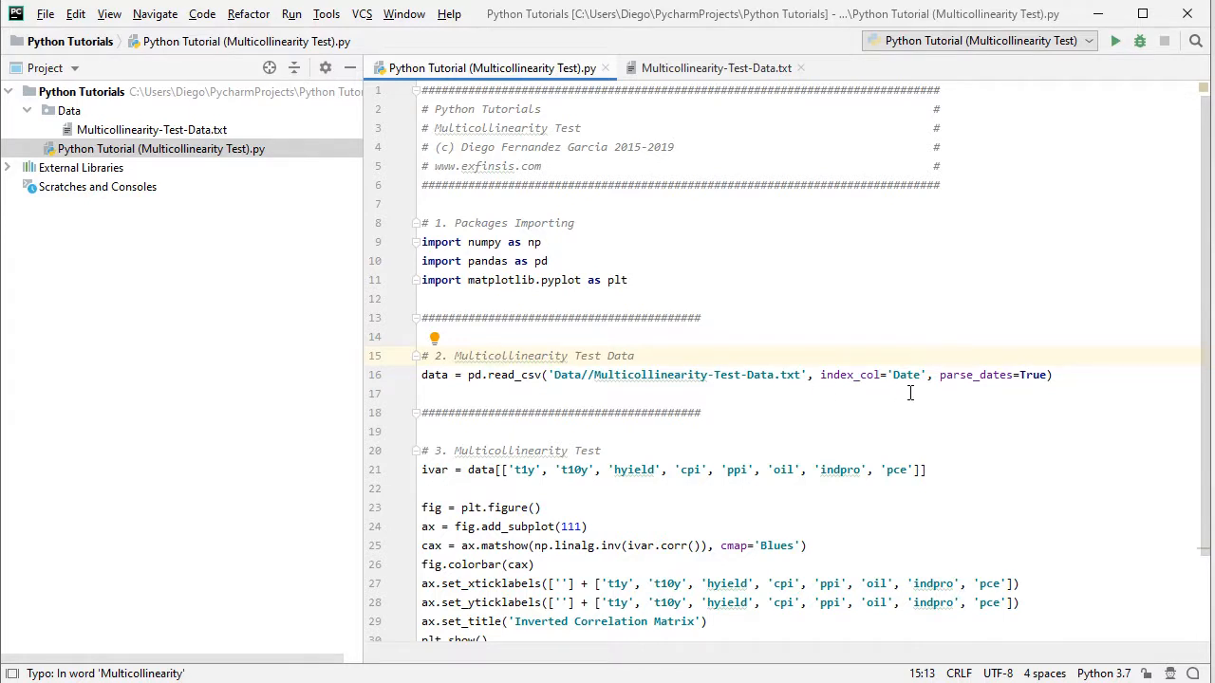
mouse_move(1036, 393)
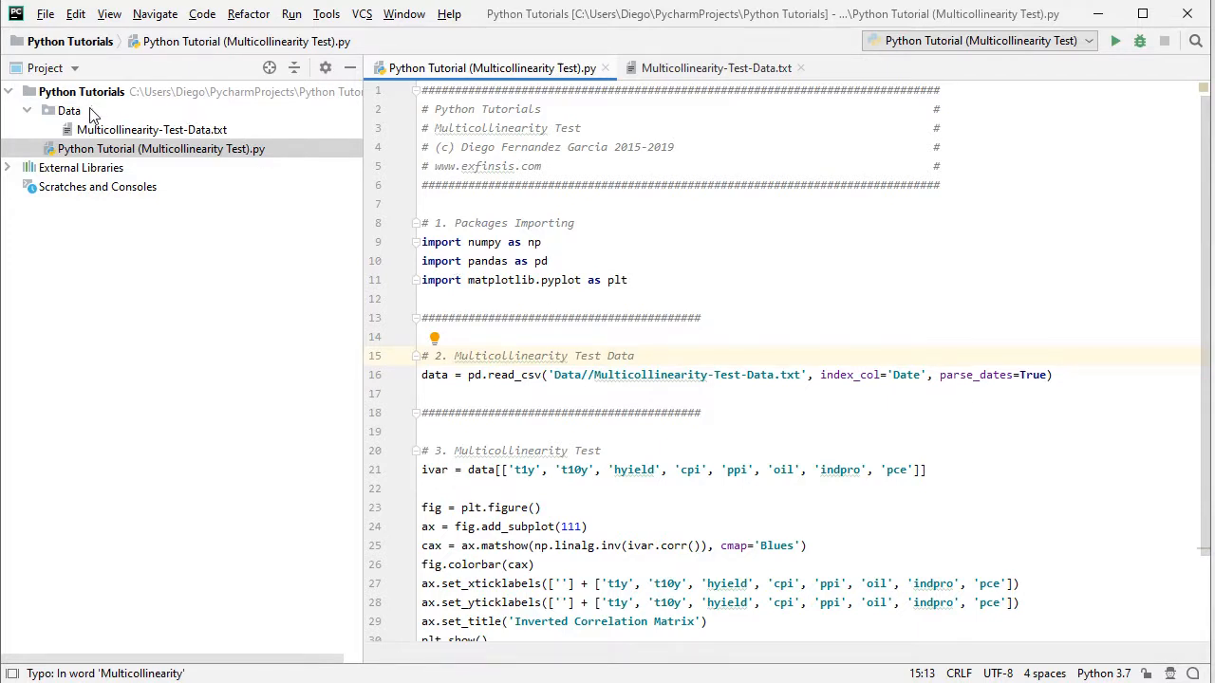
click(152, 129)
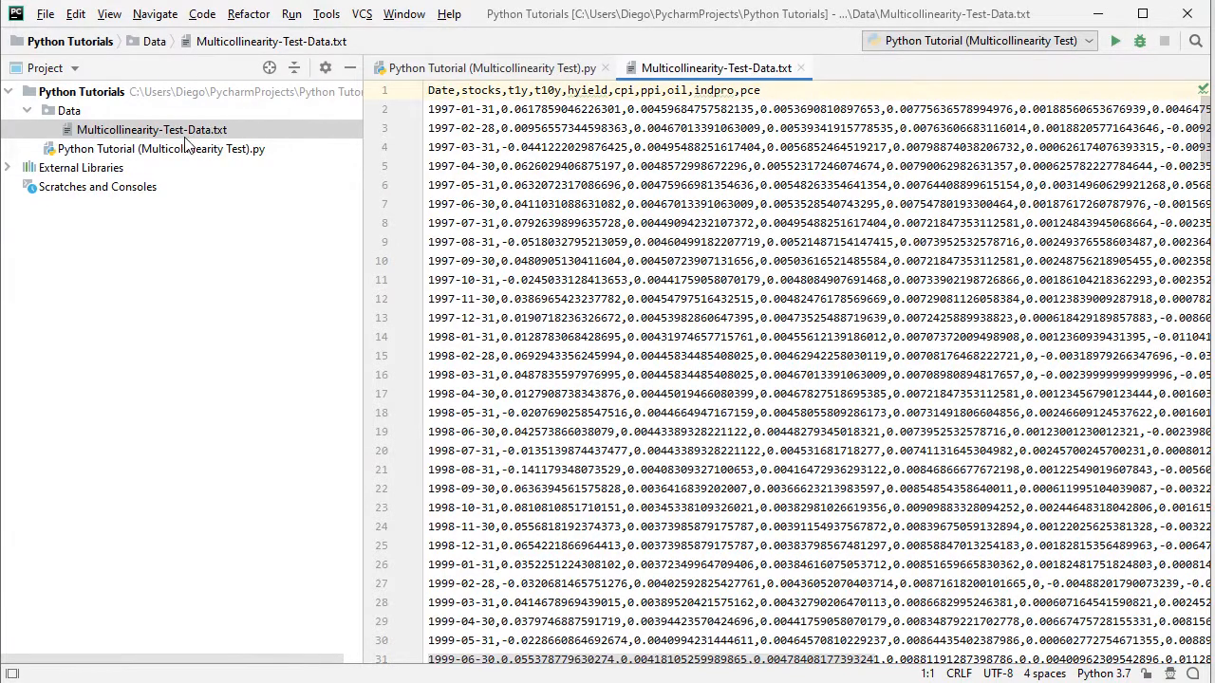
Return to the Python Tutorial (Multicollinearity Test).py editor with its read_csv section.
click(490, 69)
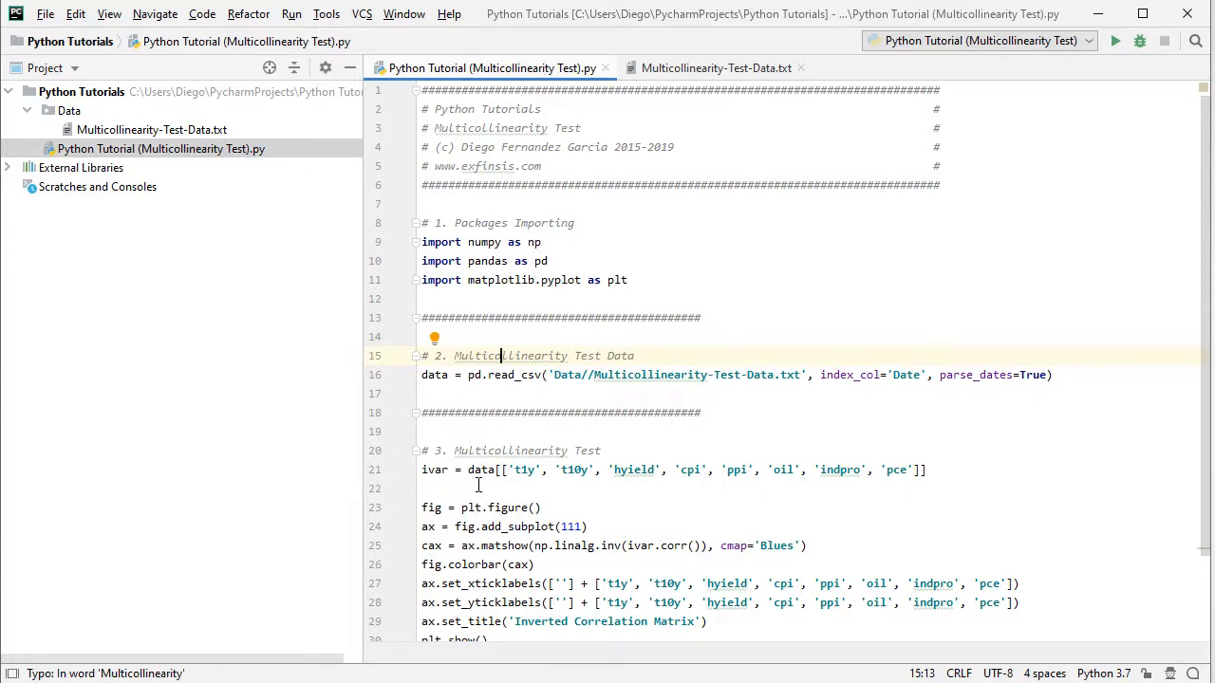
mouse_move(502, 486)
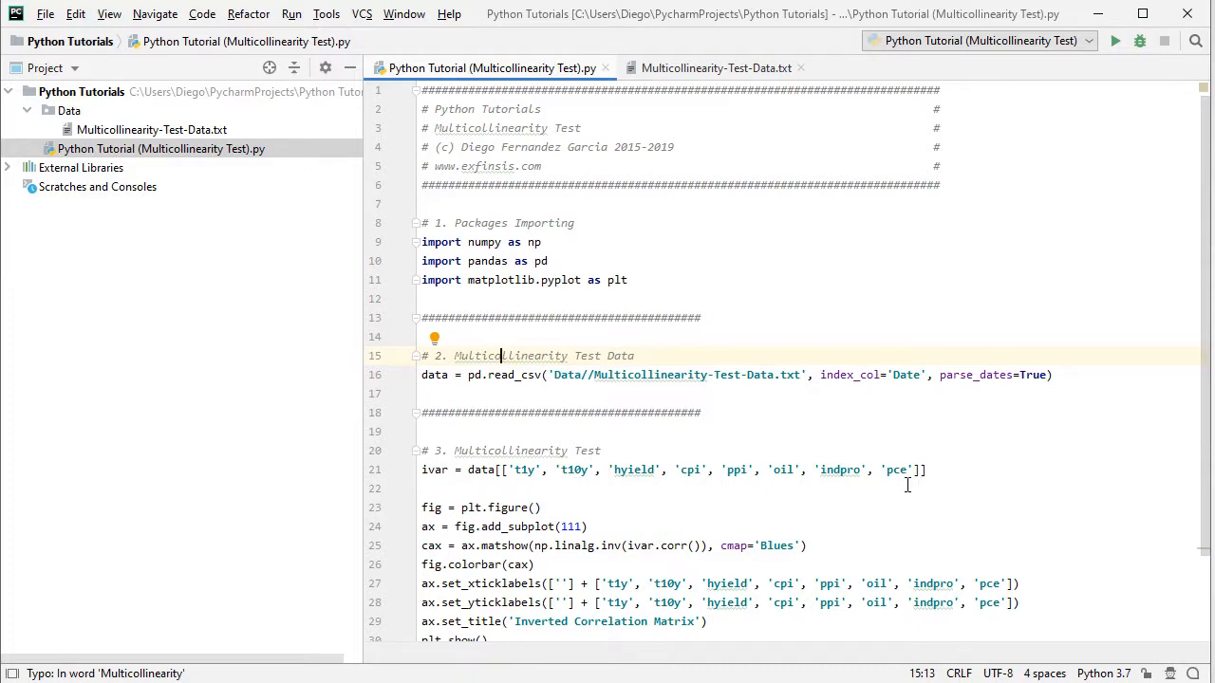
mouse_move(956, 486)
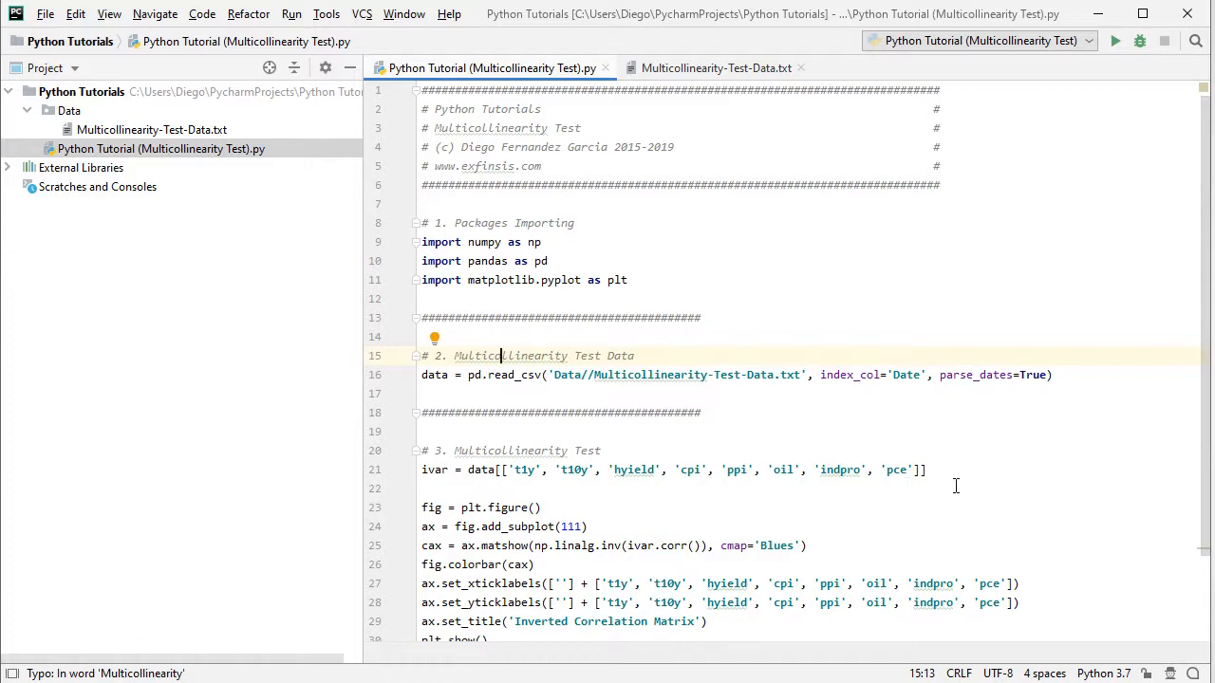
Review the plotting code and run the script to produce the eight-variable Inverted Correlation Matrix heatmap.
scroll(down, 3)
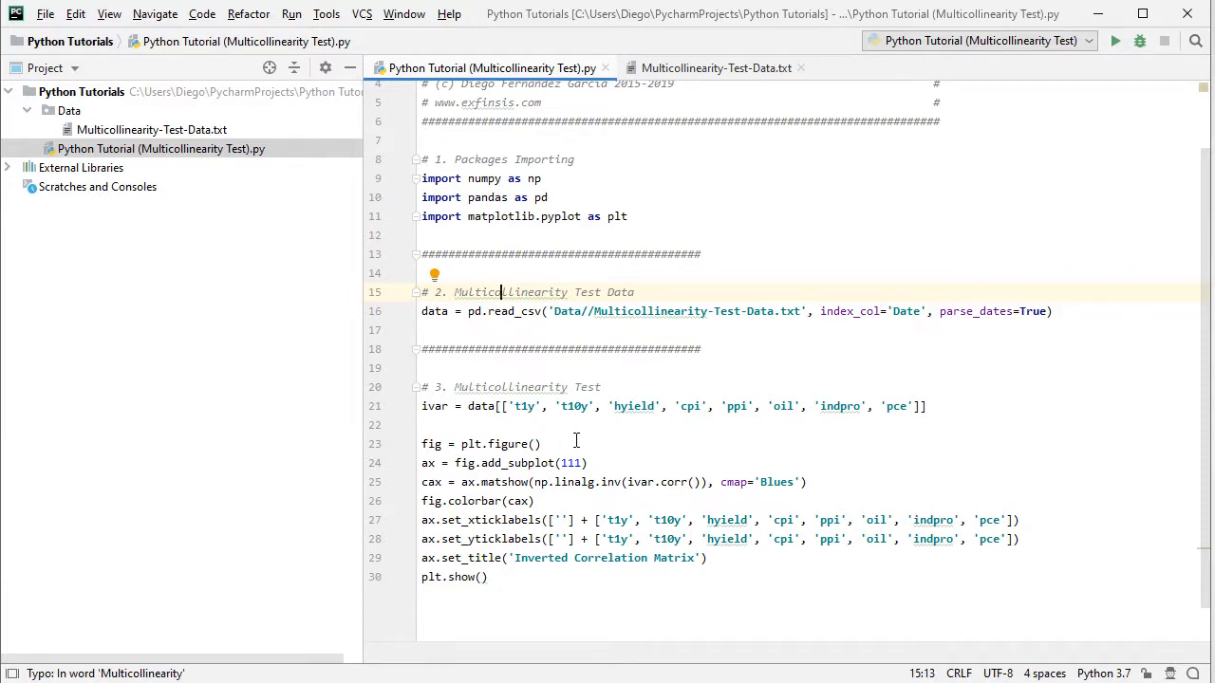
mouse_move(446, 452)
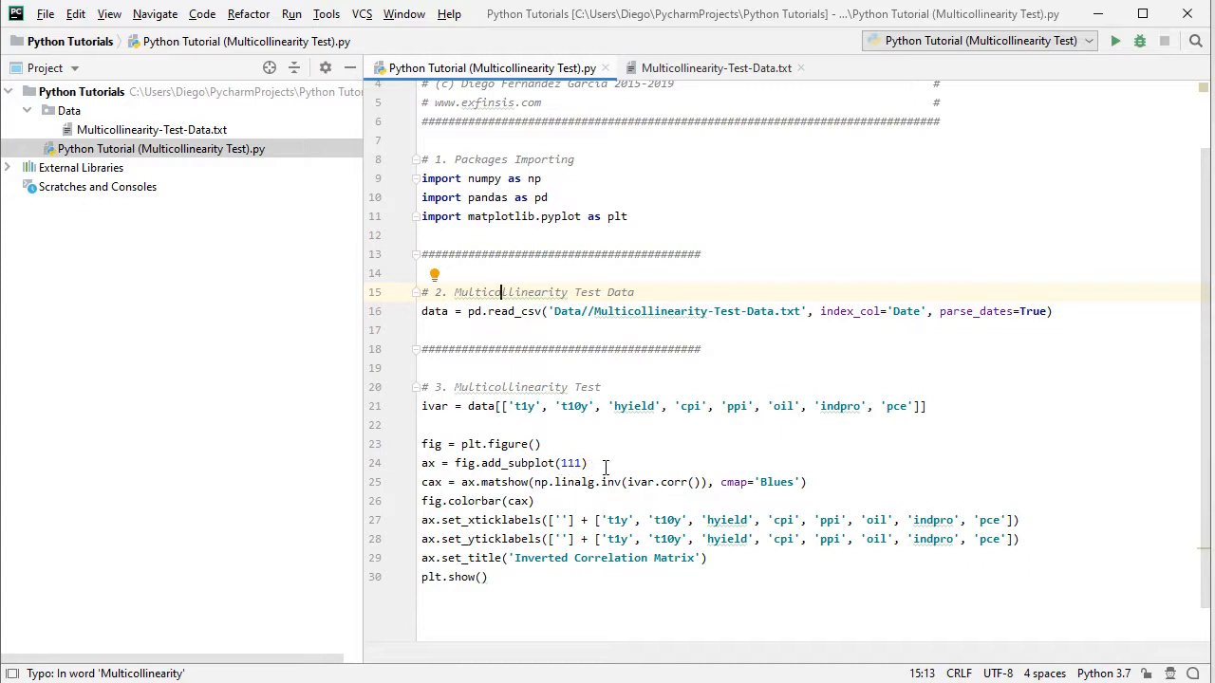
mouse_move(629, 462)
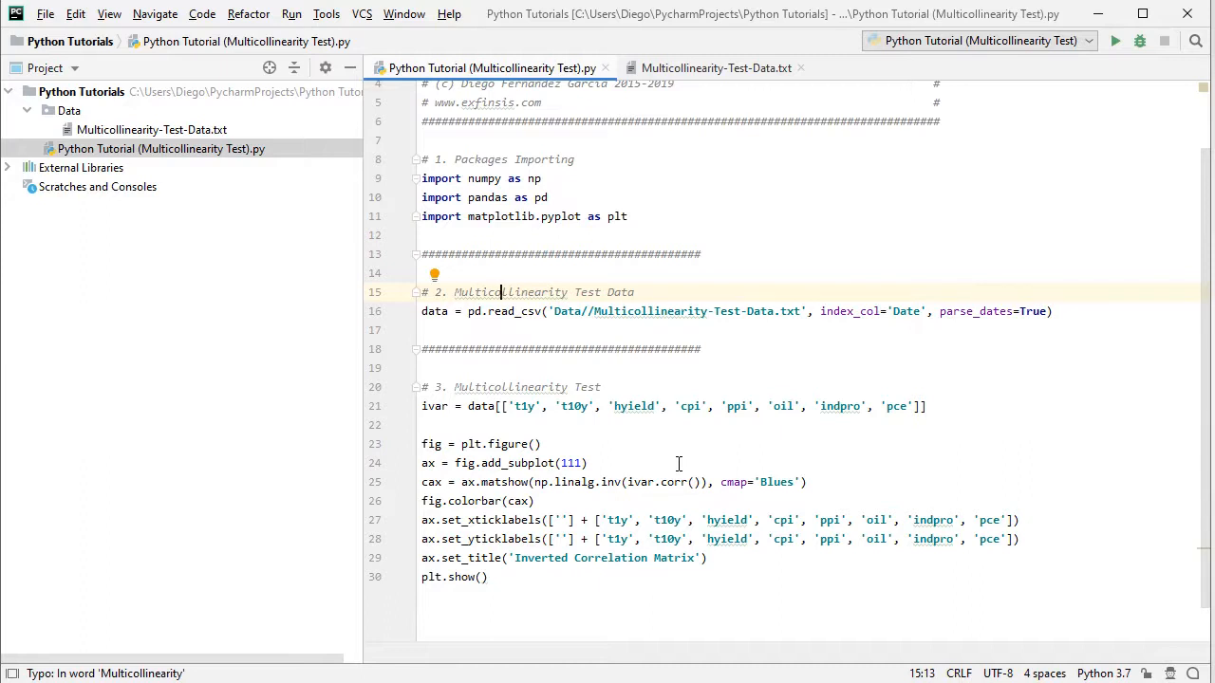
mouse_move(685, 463)
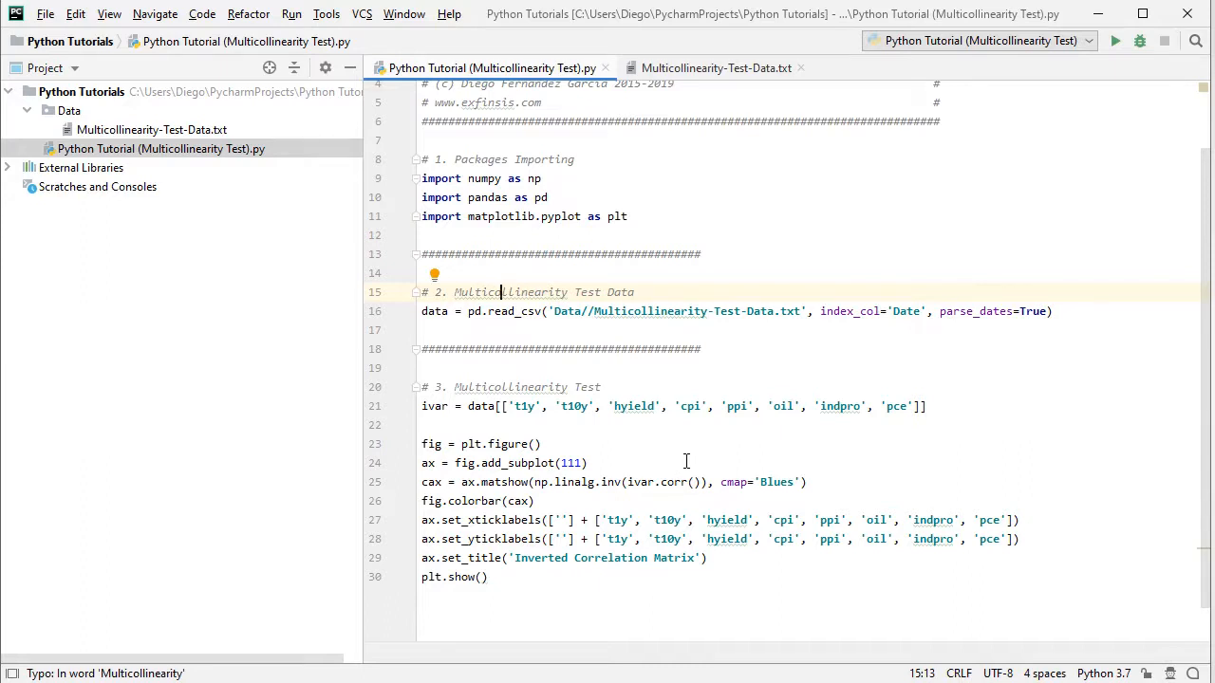
mouse_move(793, 453)
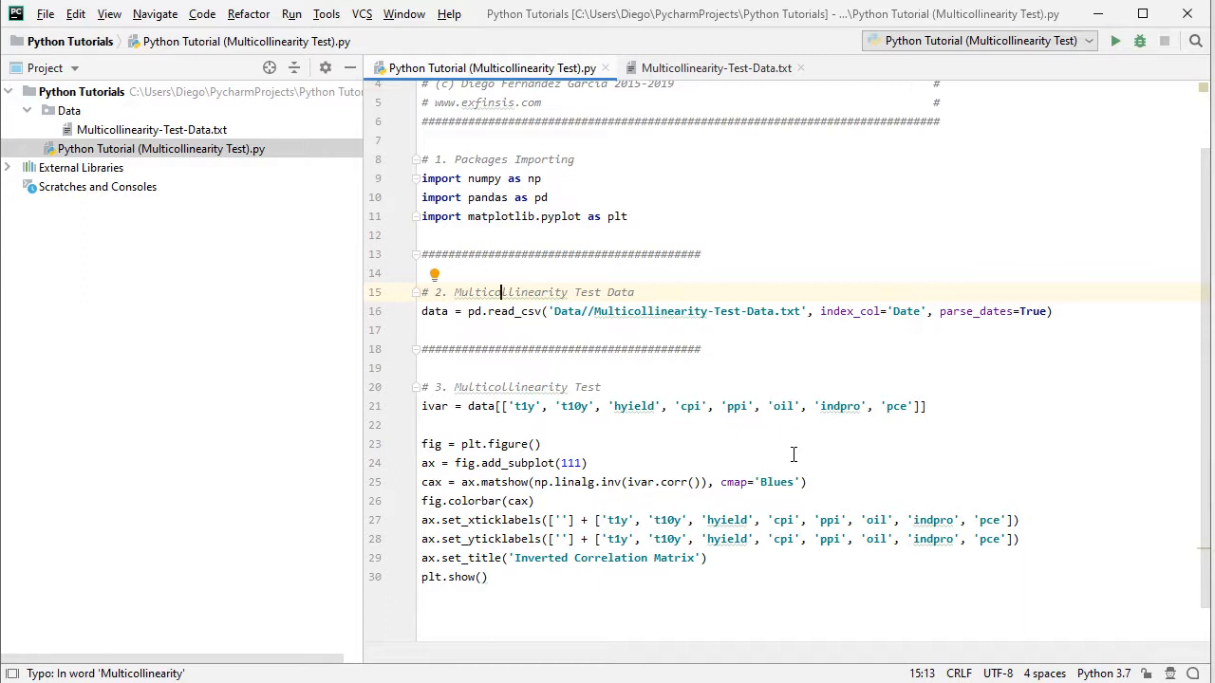
mouse_move(465, 475)
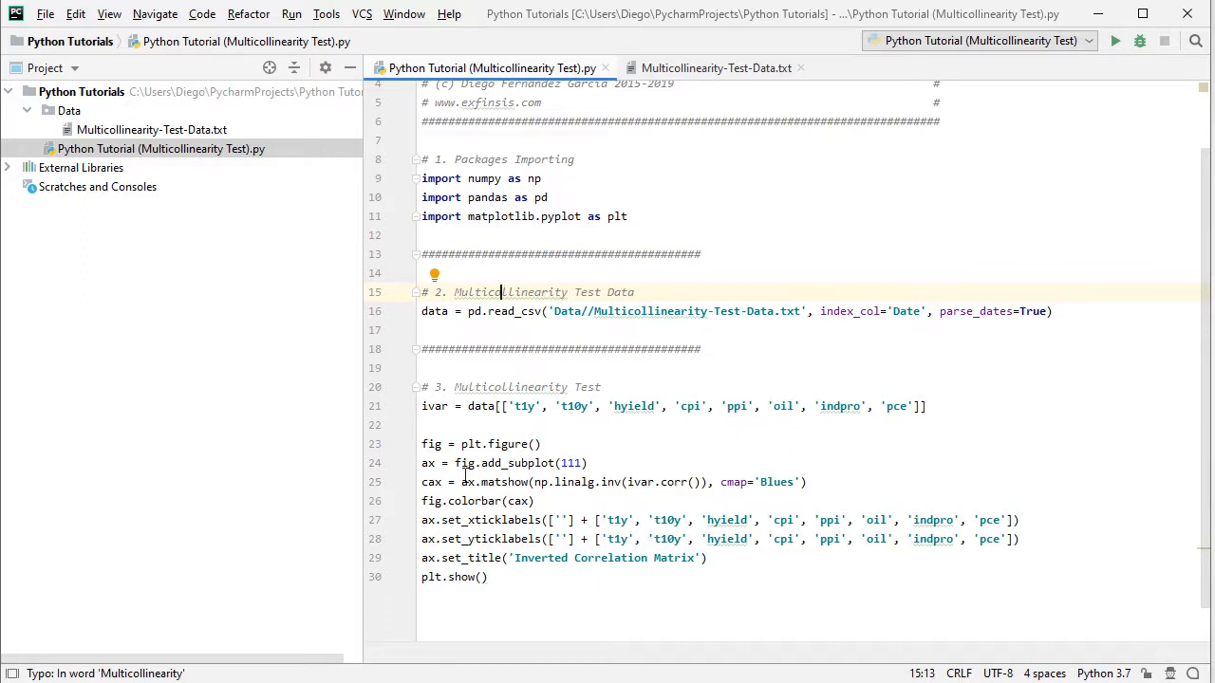
mouse_move(522, 482)
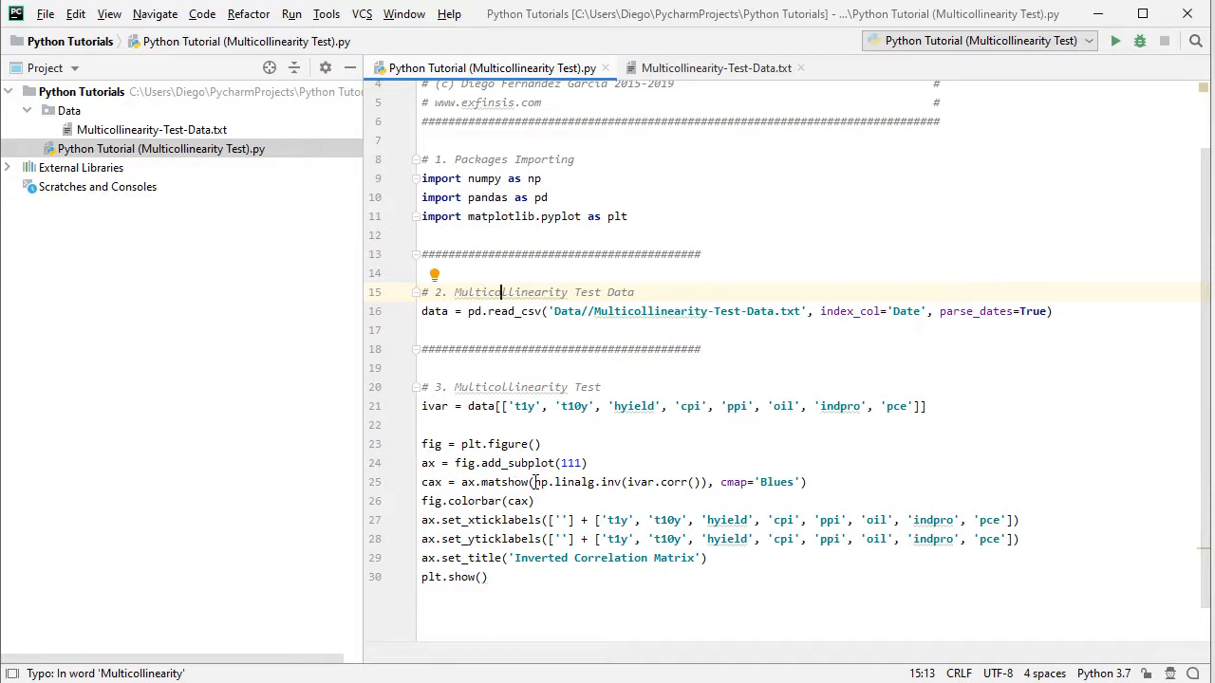
mouse_move(444, 508)
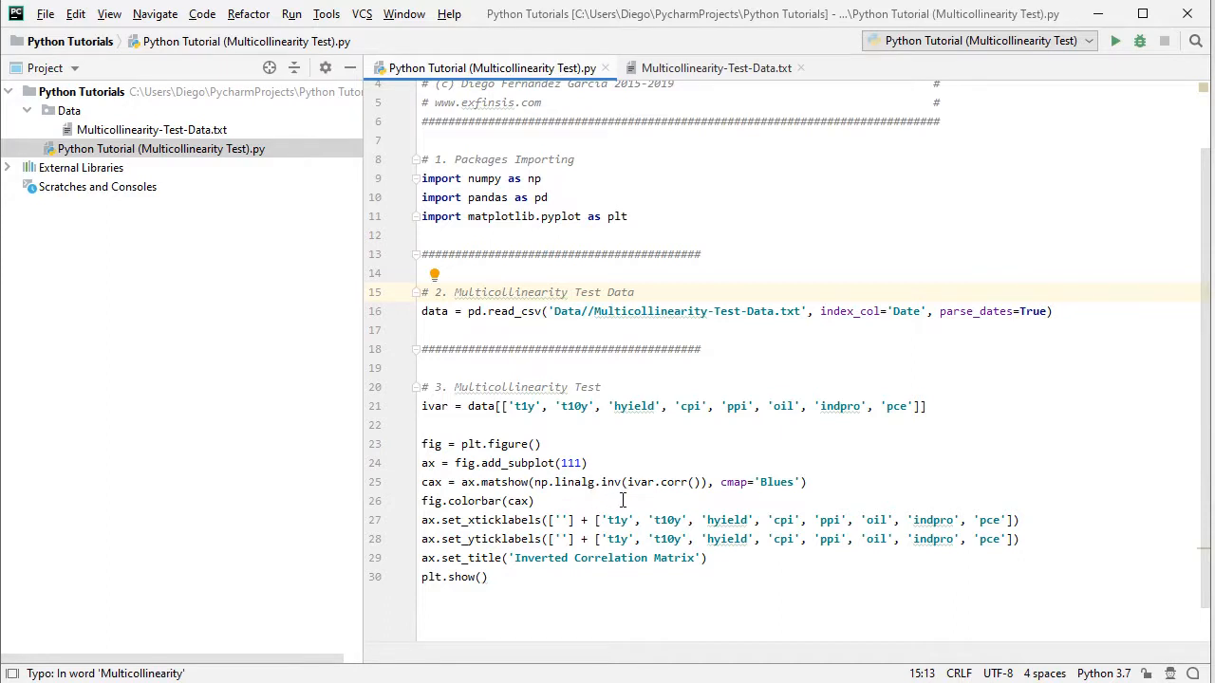
mouse_move(991, 501)
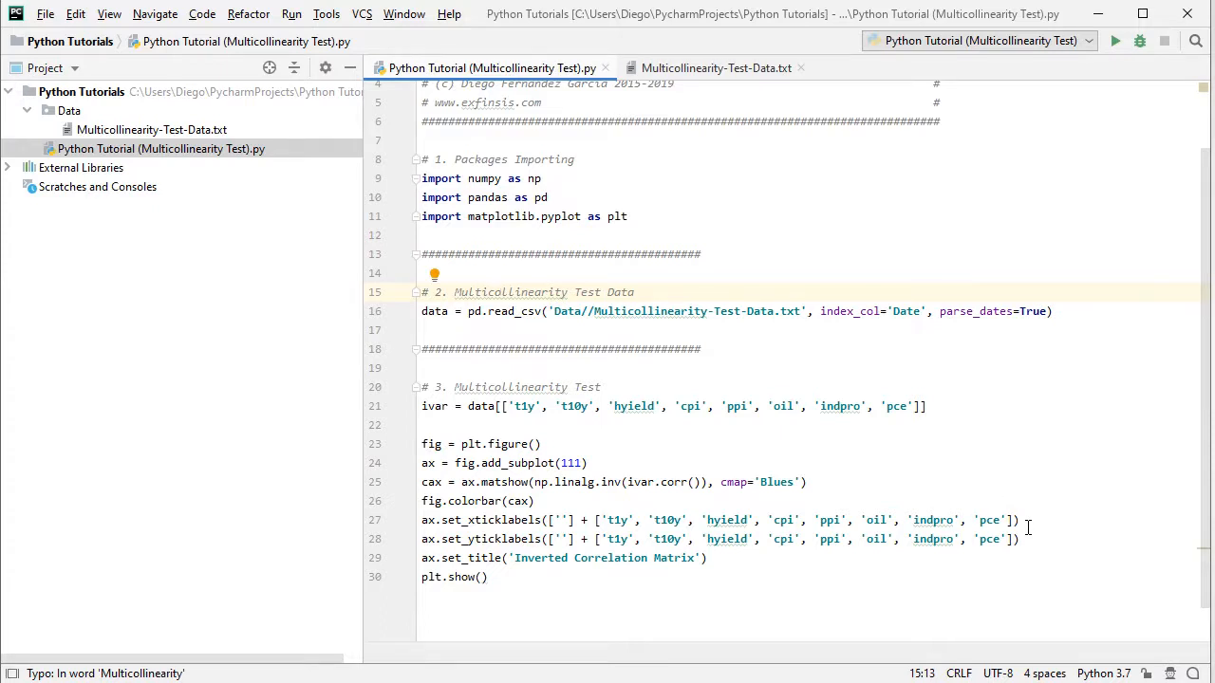
mouse_move(714, 580)
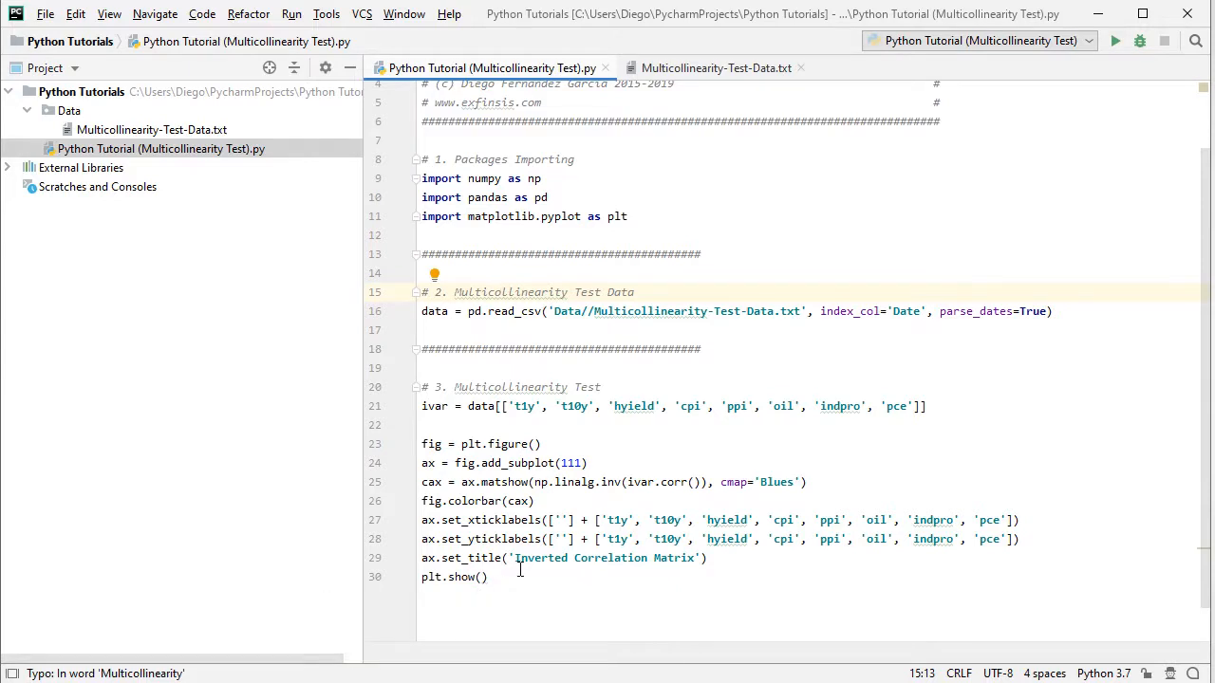
mouse_move(552, 579)
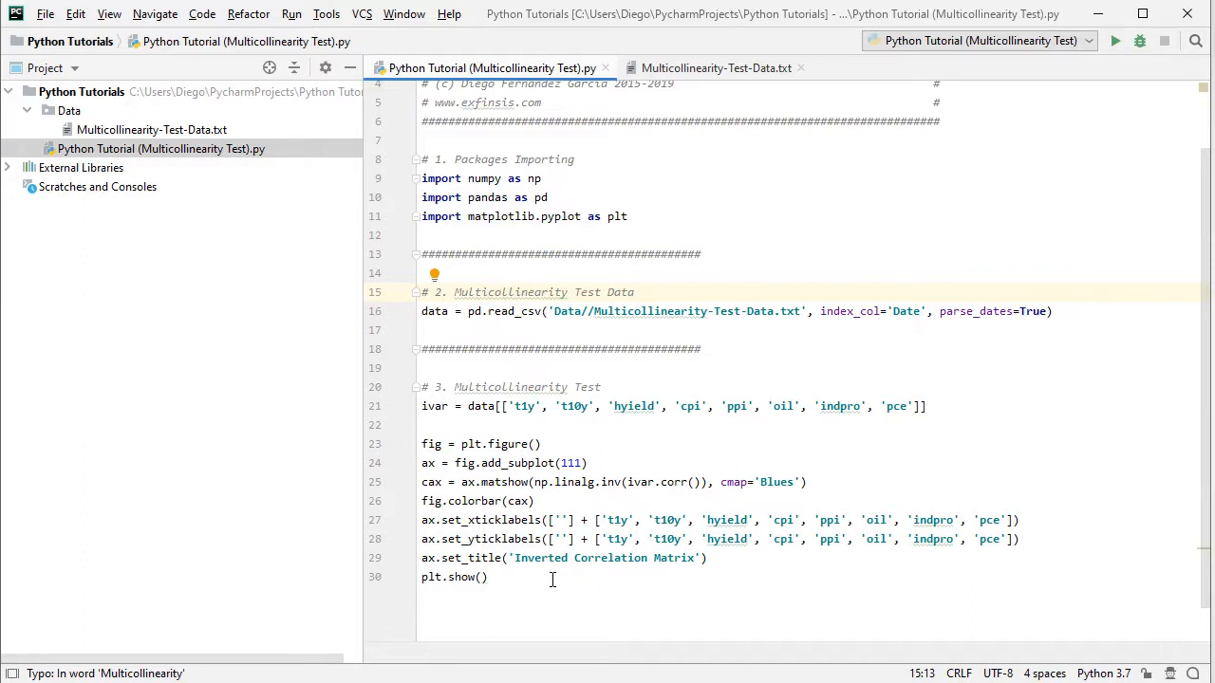
mouse_move(877, 243)
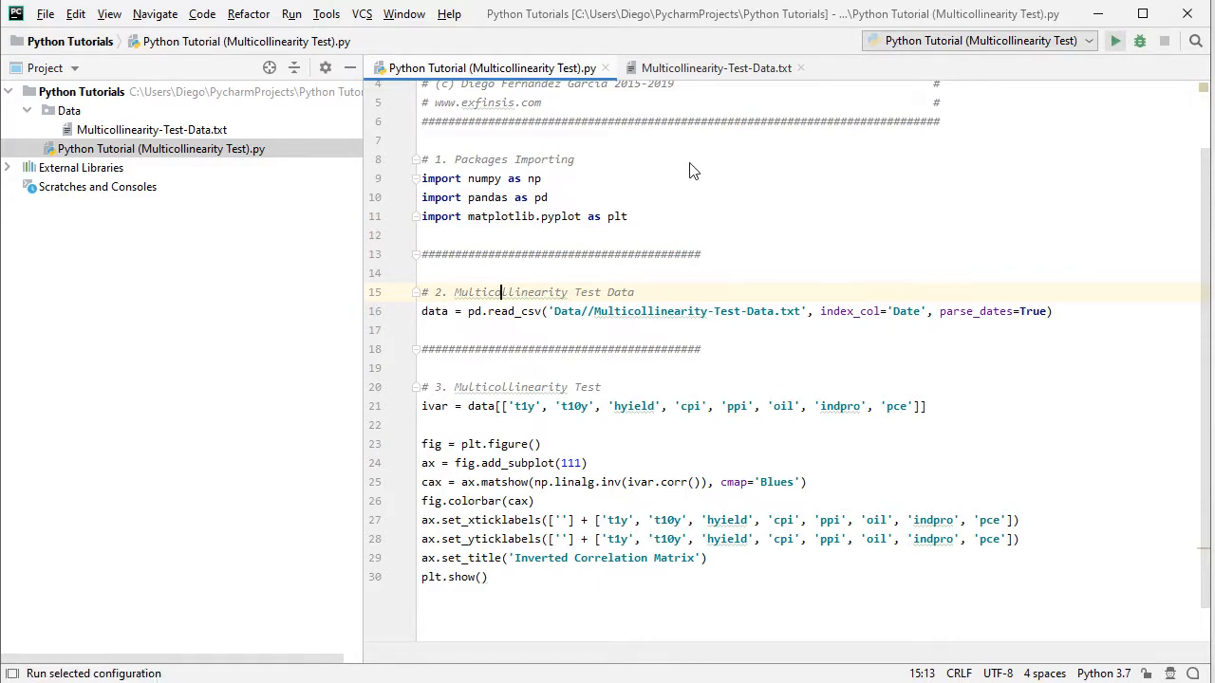
mouse_move(1114, 42)
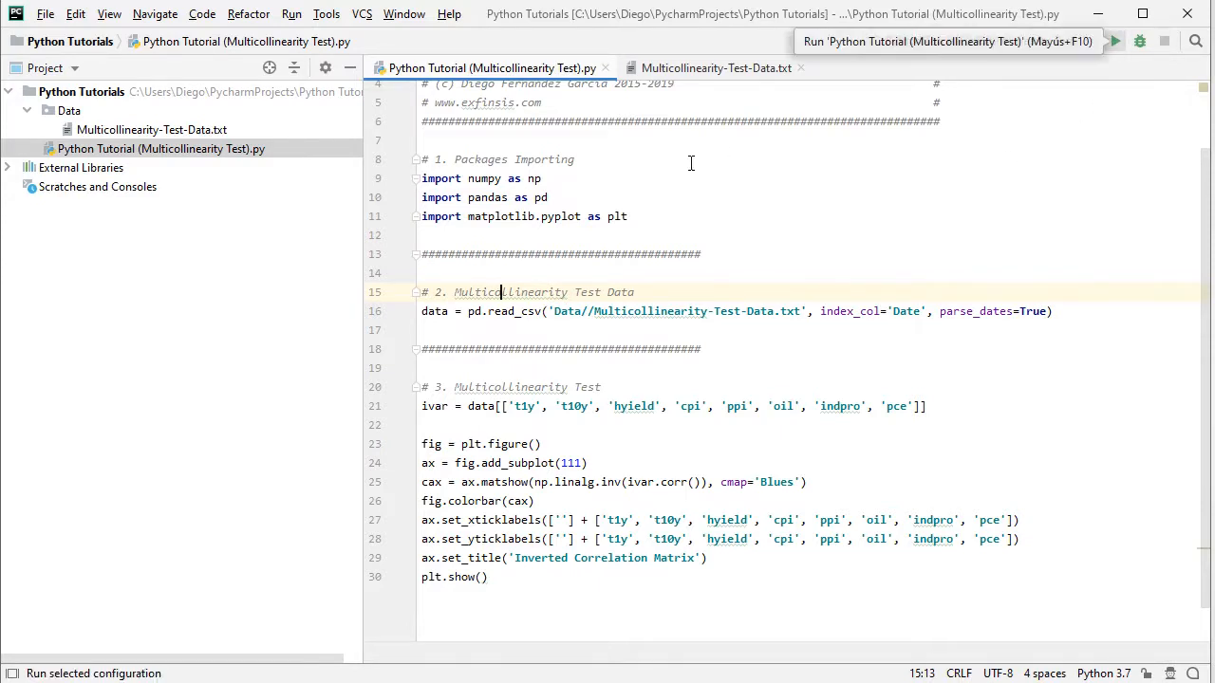
click(1115, 42)
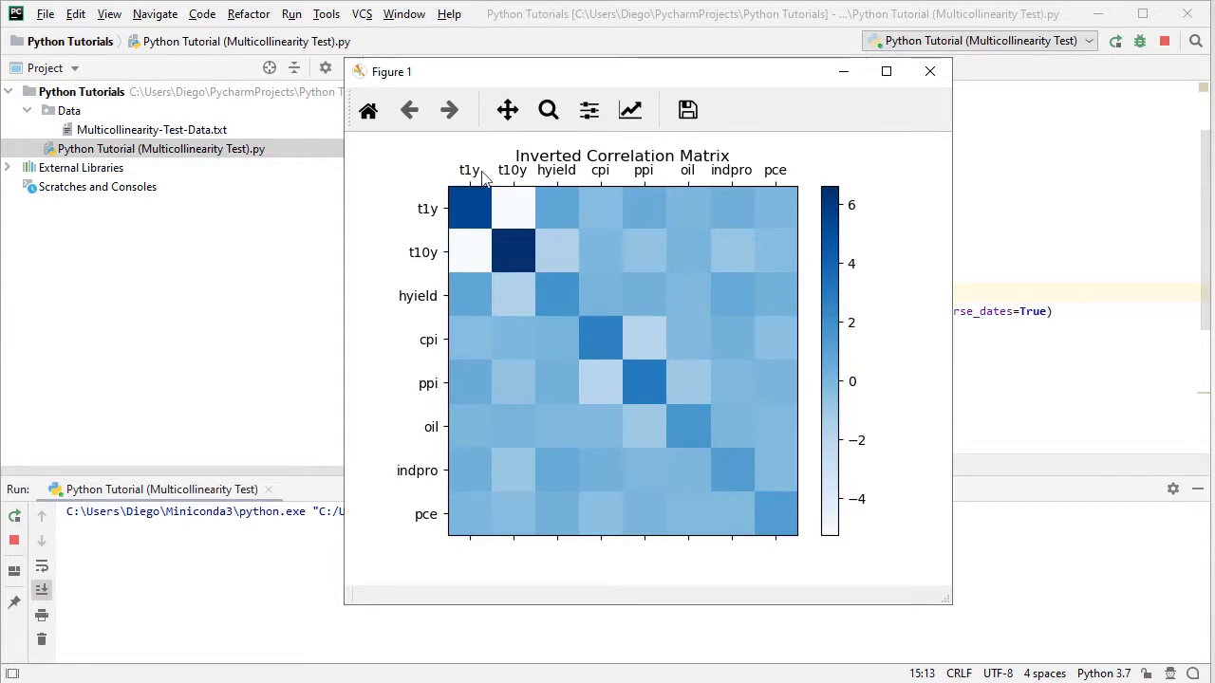
mouse_move(793, 535)
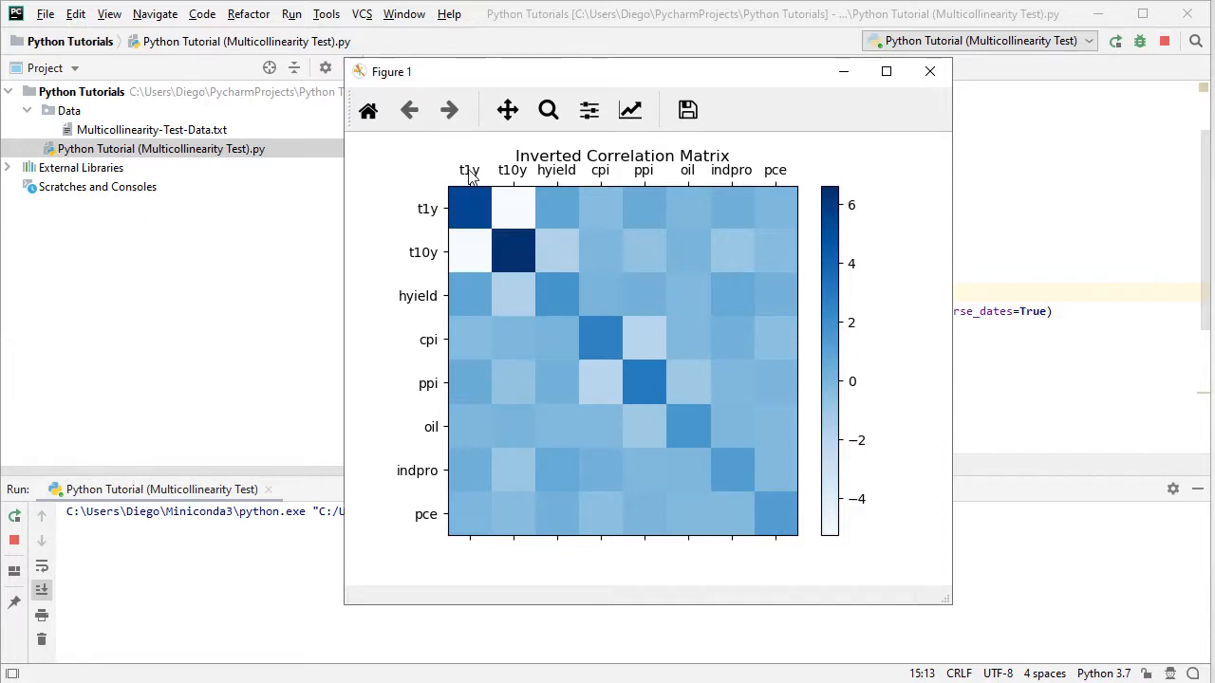
mouse_move(482, 231)
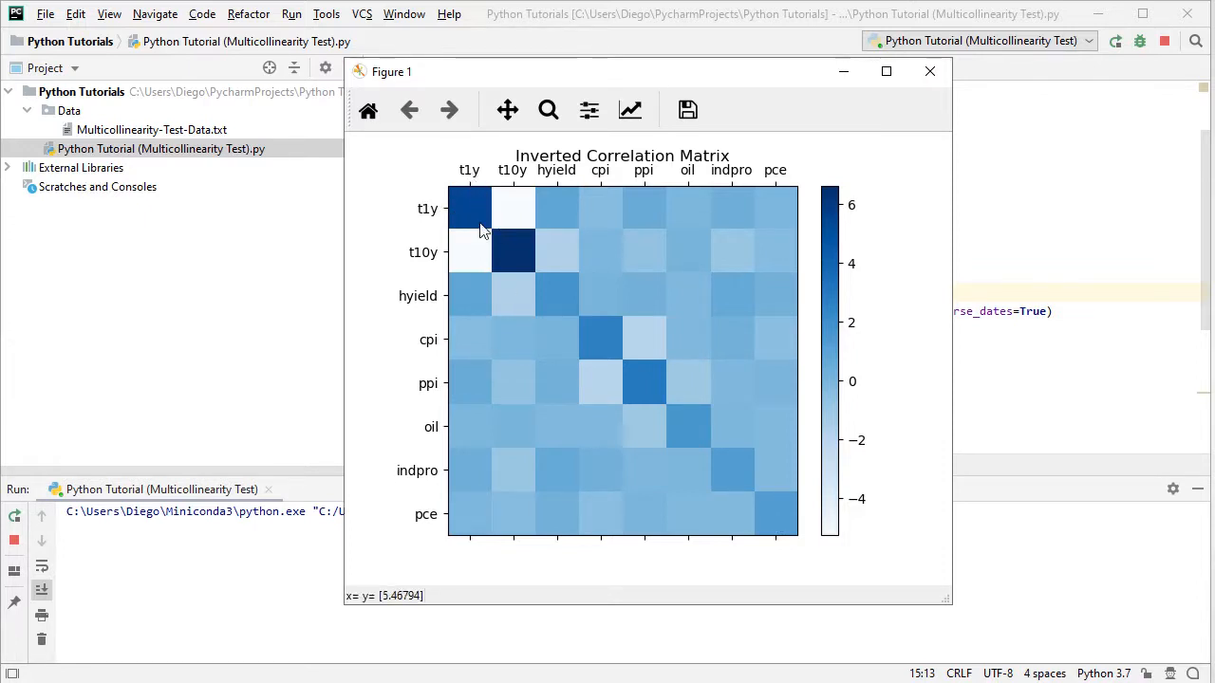
mouse_move(512, 258)
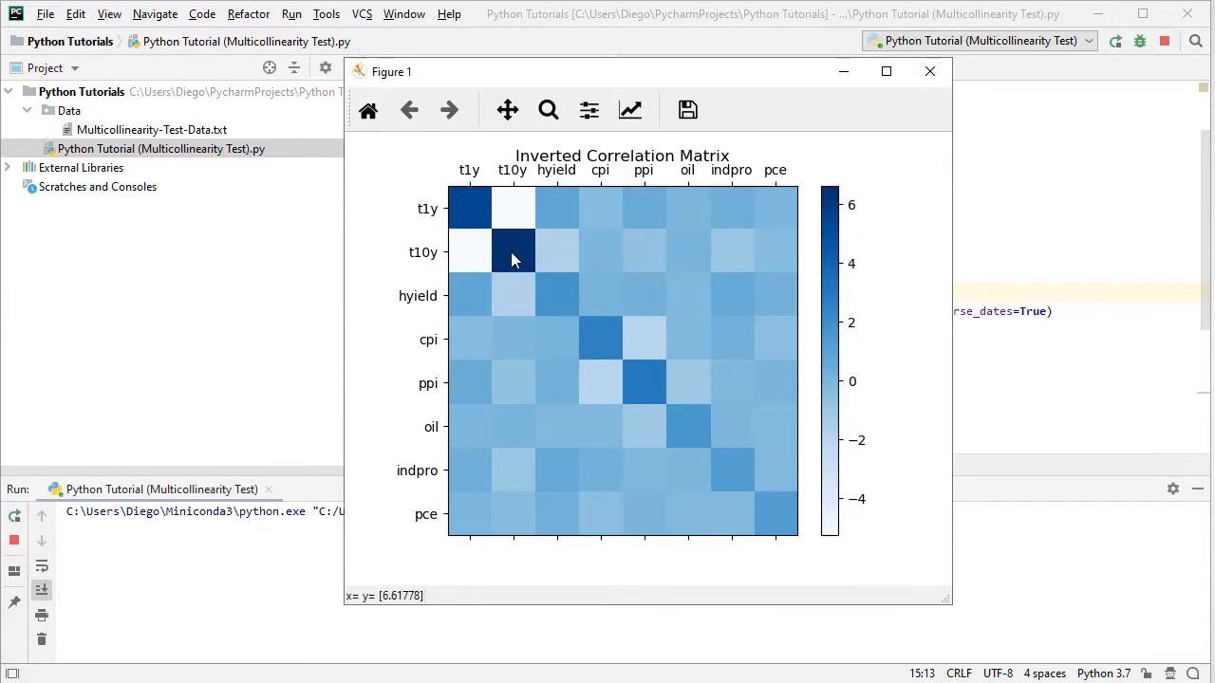
mouse_move(793, 520)
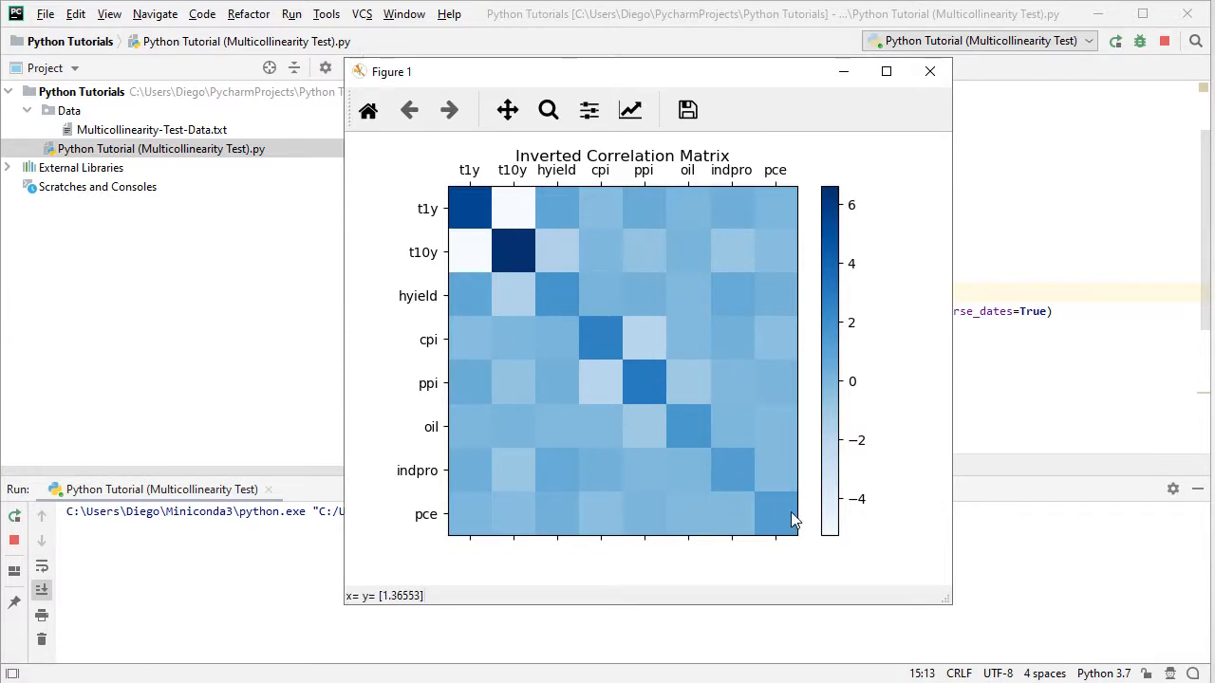
mouse_move(775, 173)
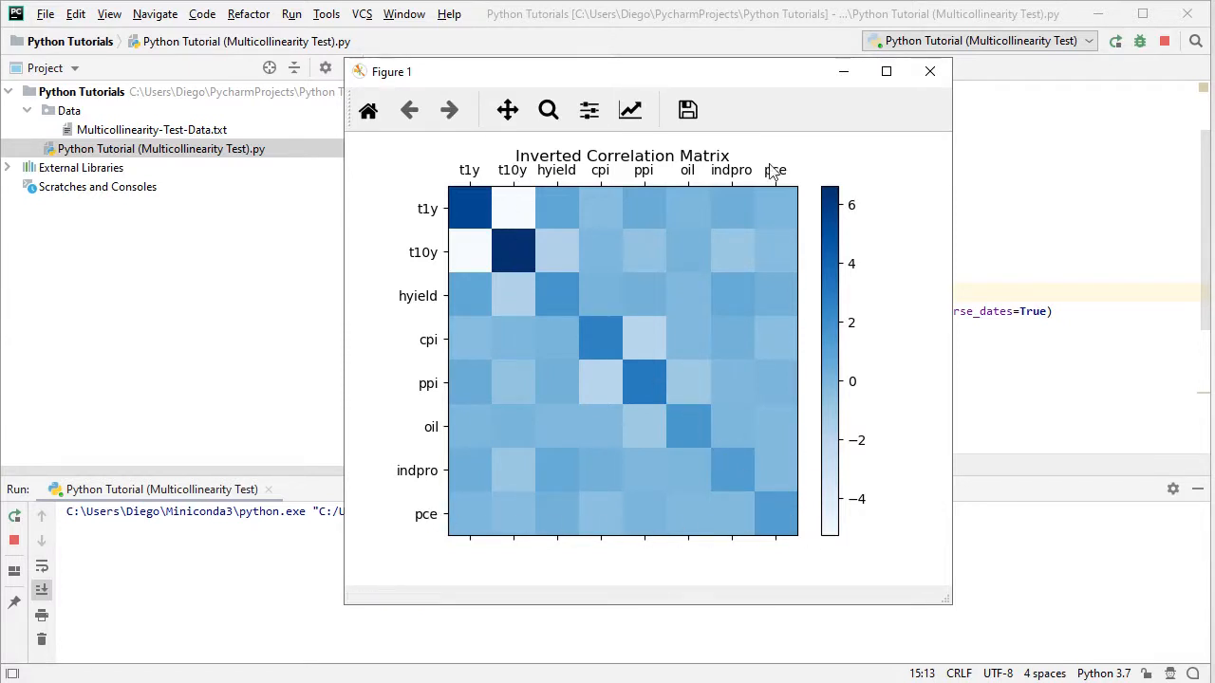
mouse_move(778, 524)
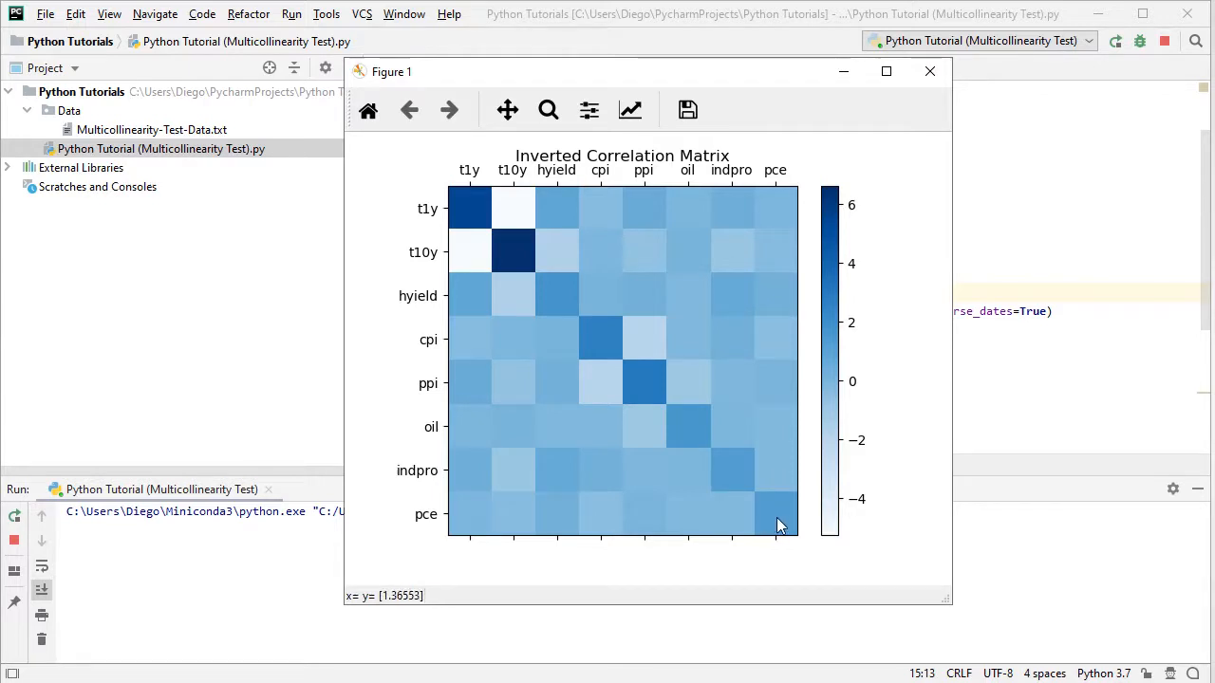
mouse_move(471, 202)
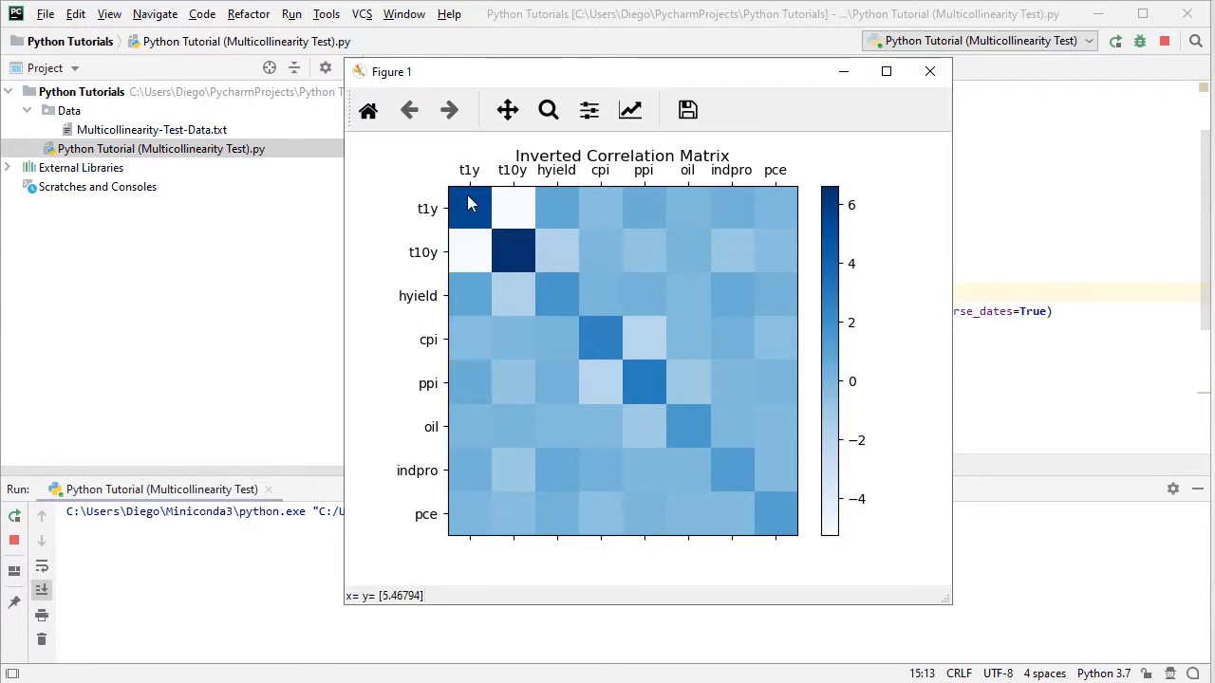
mouse_move(584, 315)
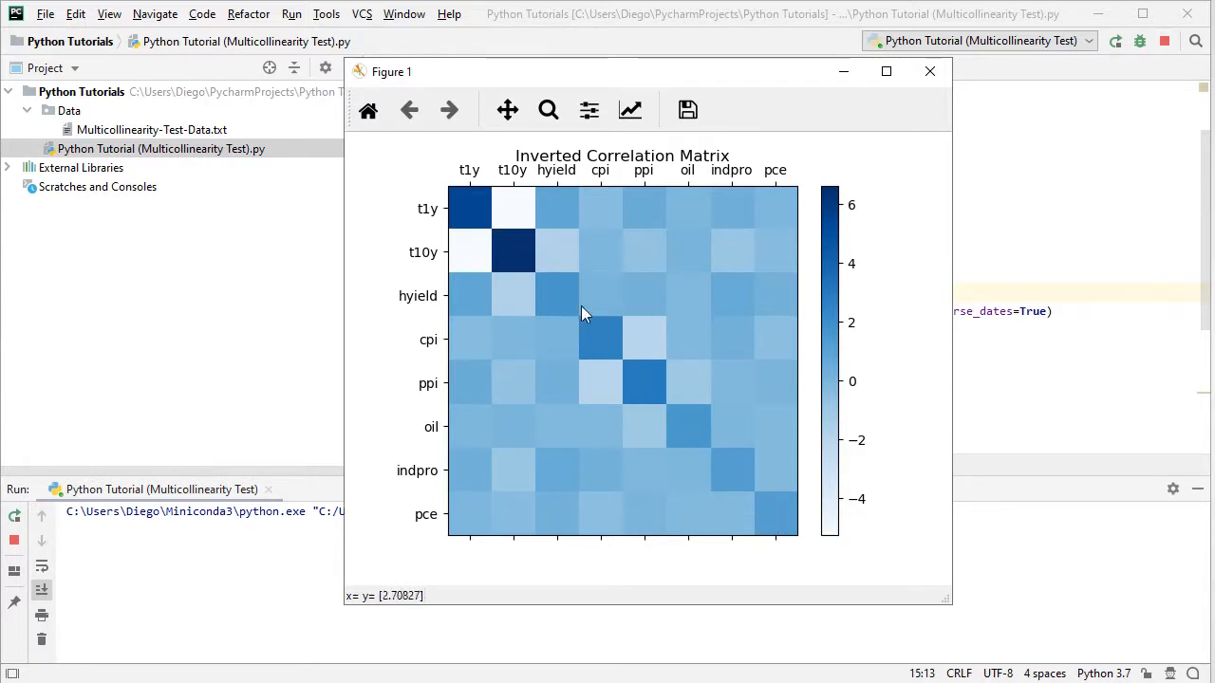
mouse_move(787, 199)
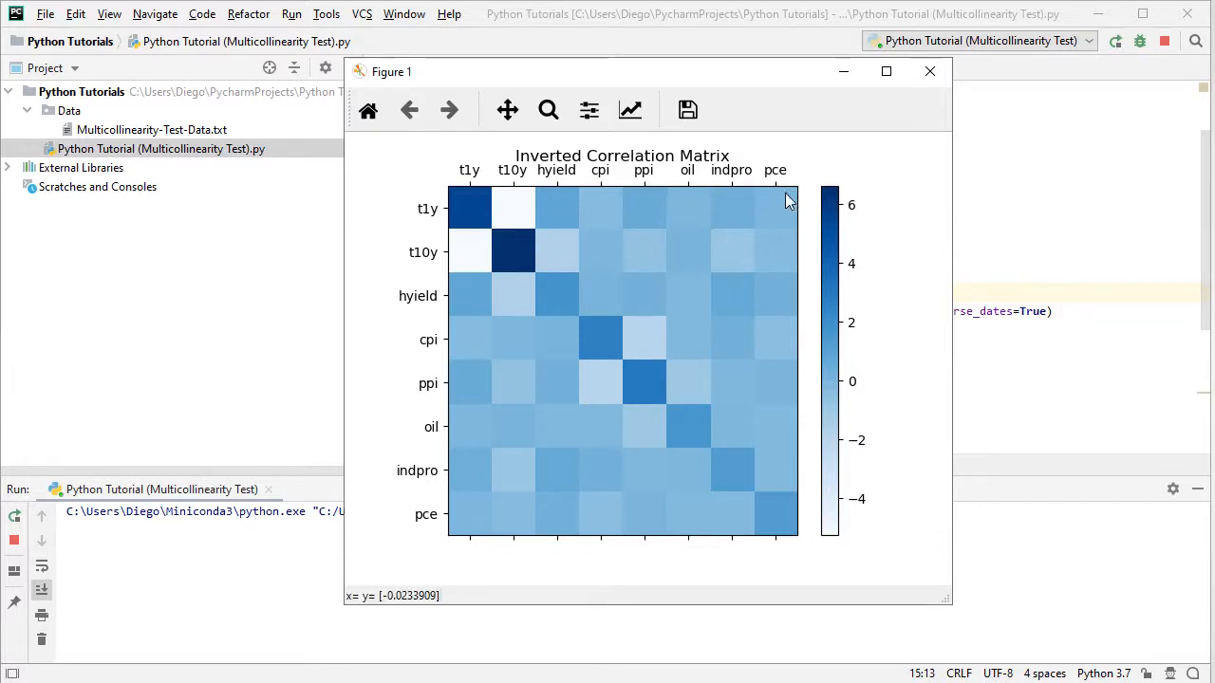
mouse_move(513, 209)
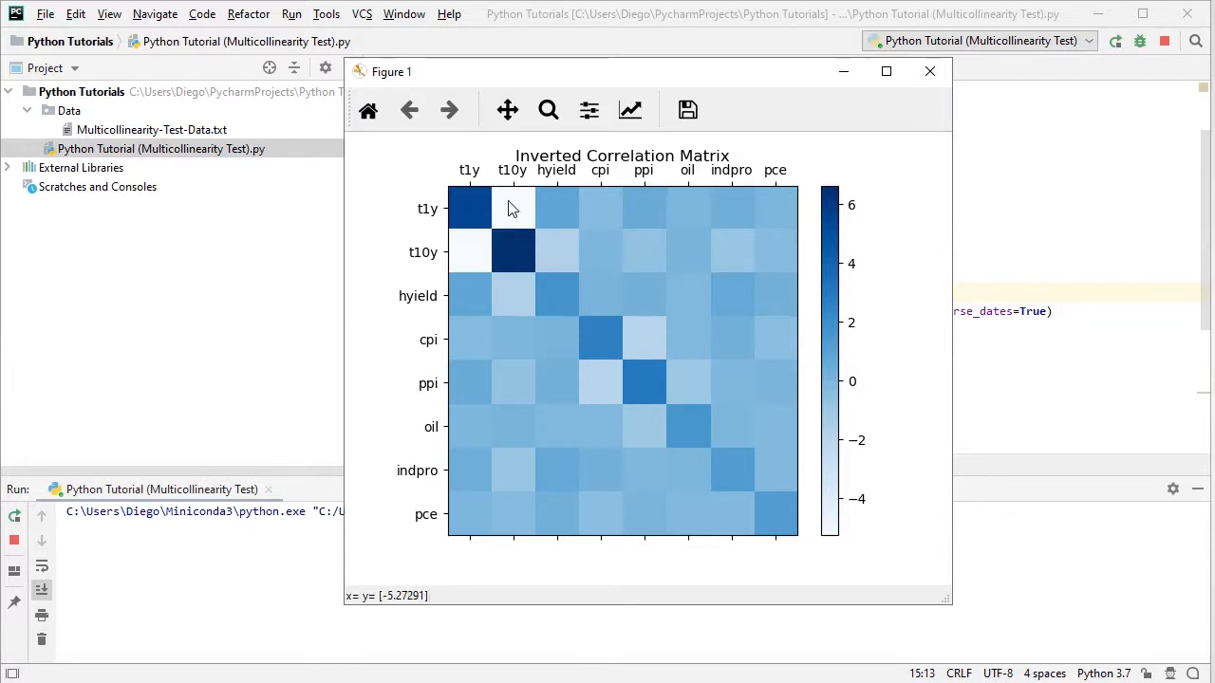
mouse_move(691, 535)
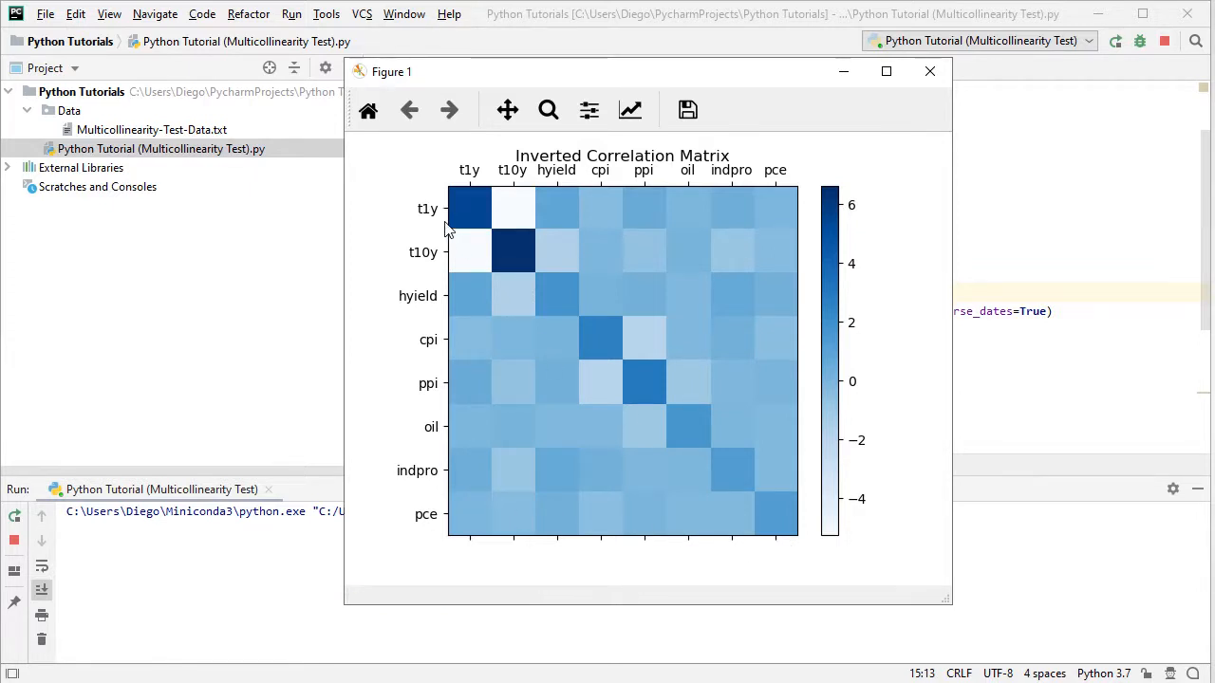
mouse_move(380, 588)
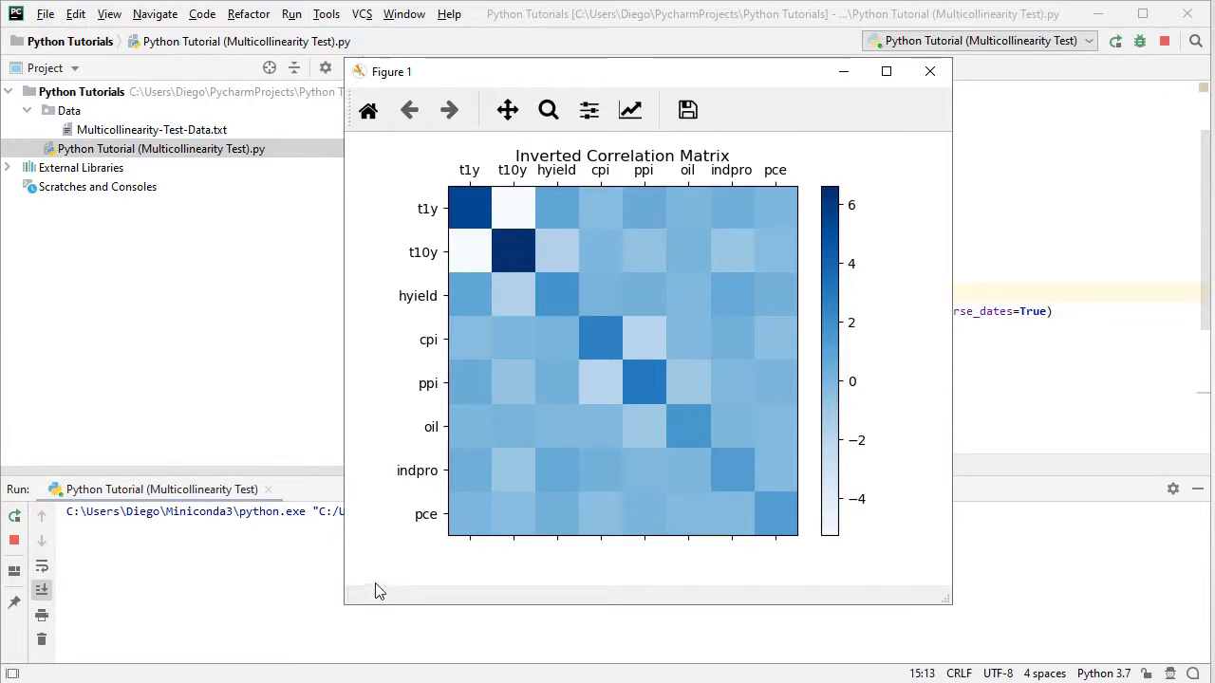
mouse_move(395, 577)
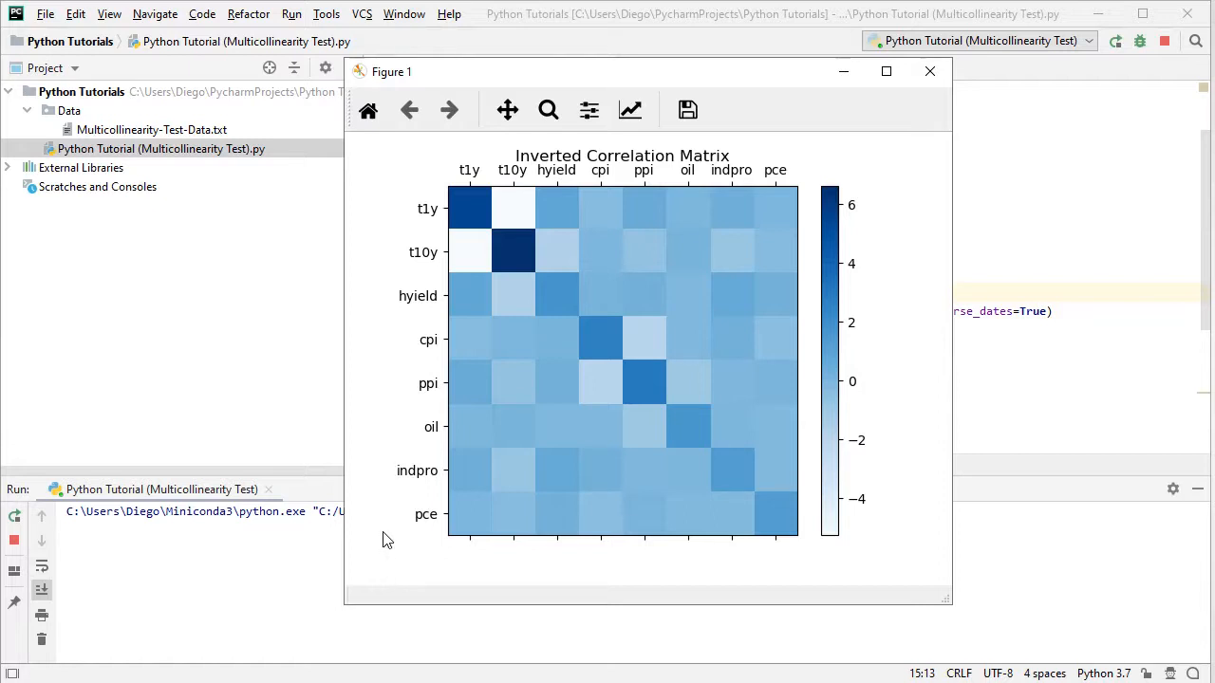
mouse_move(469, 217)
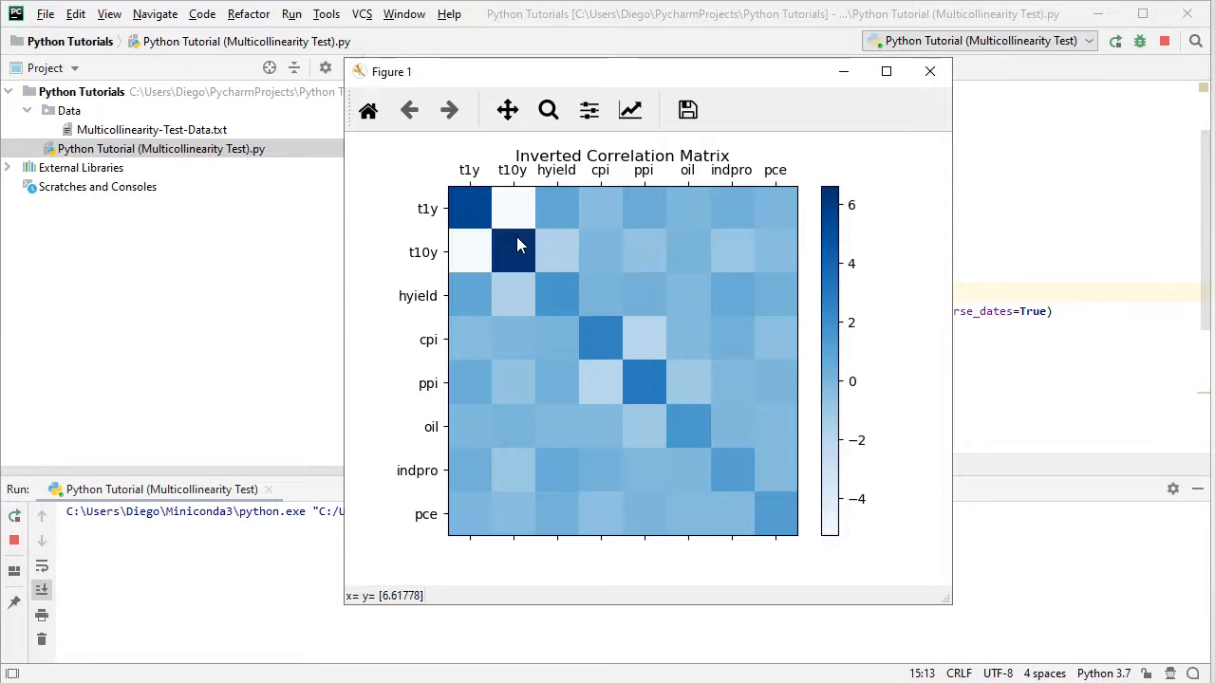
mouse_move(786, 520)
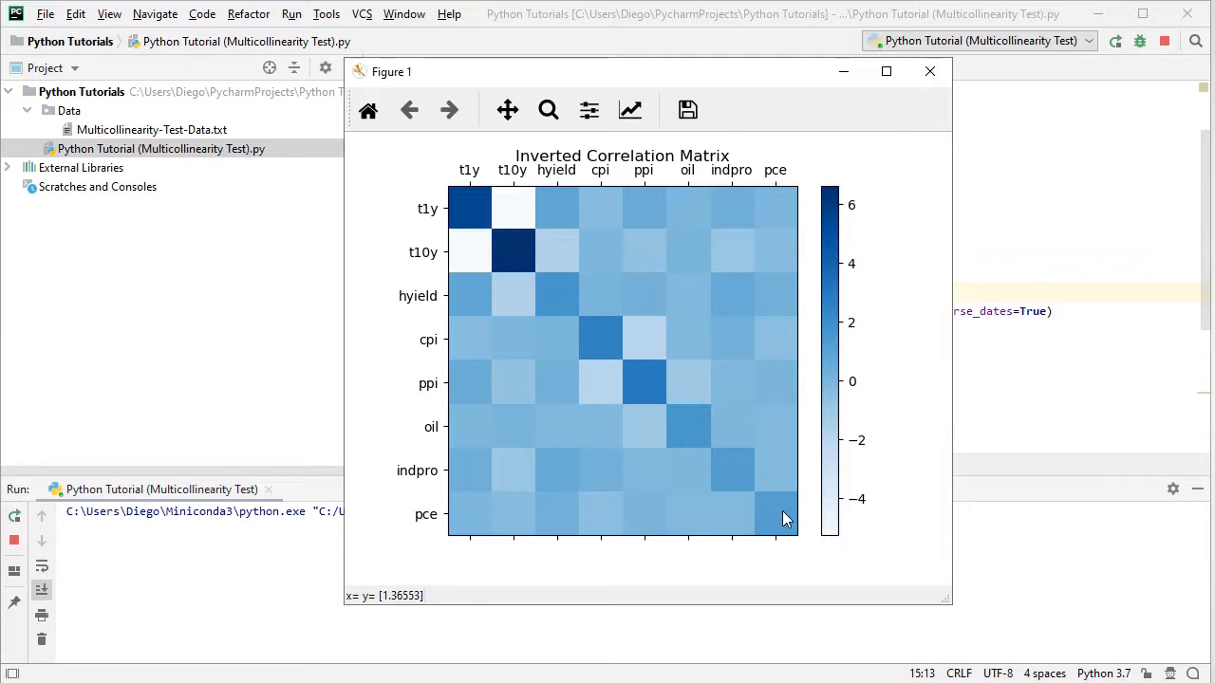
mouse_move(592, 232)
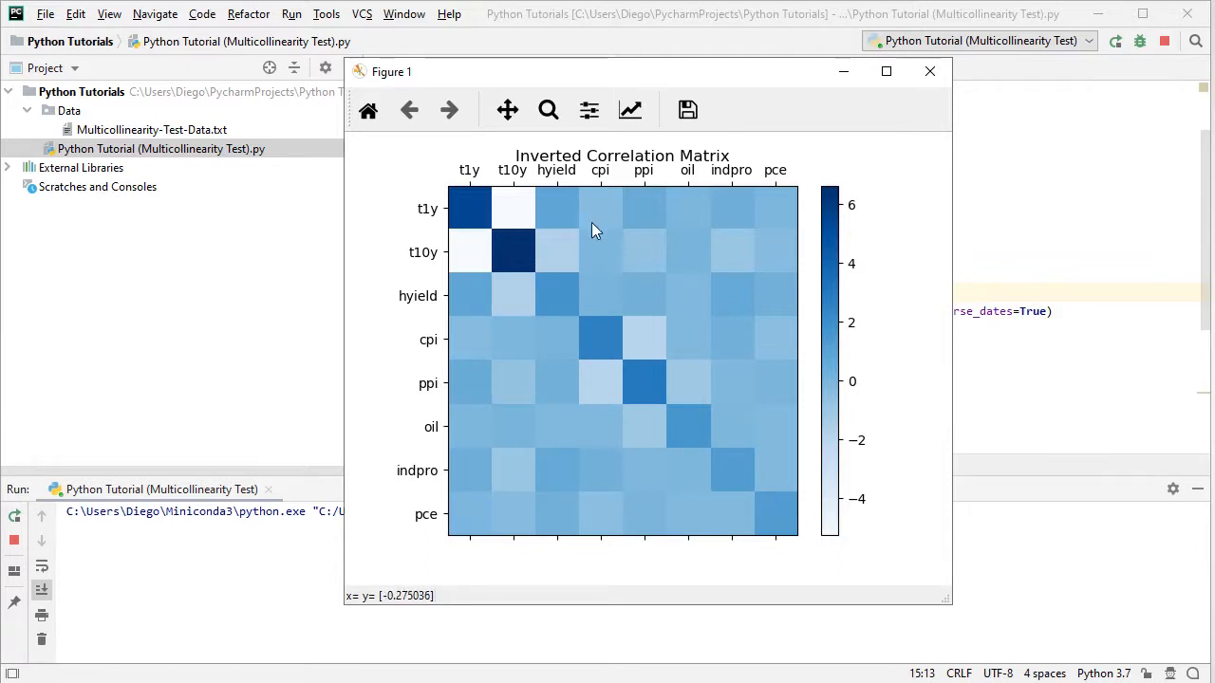
mouse_move(522, 216)
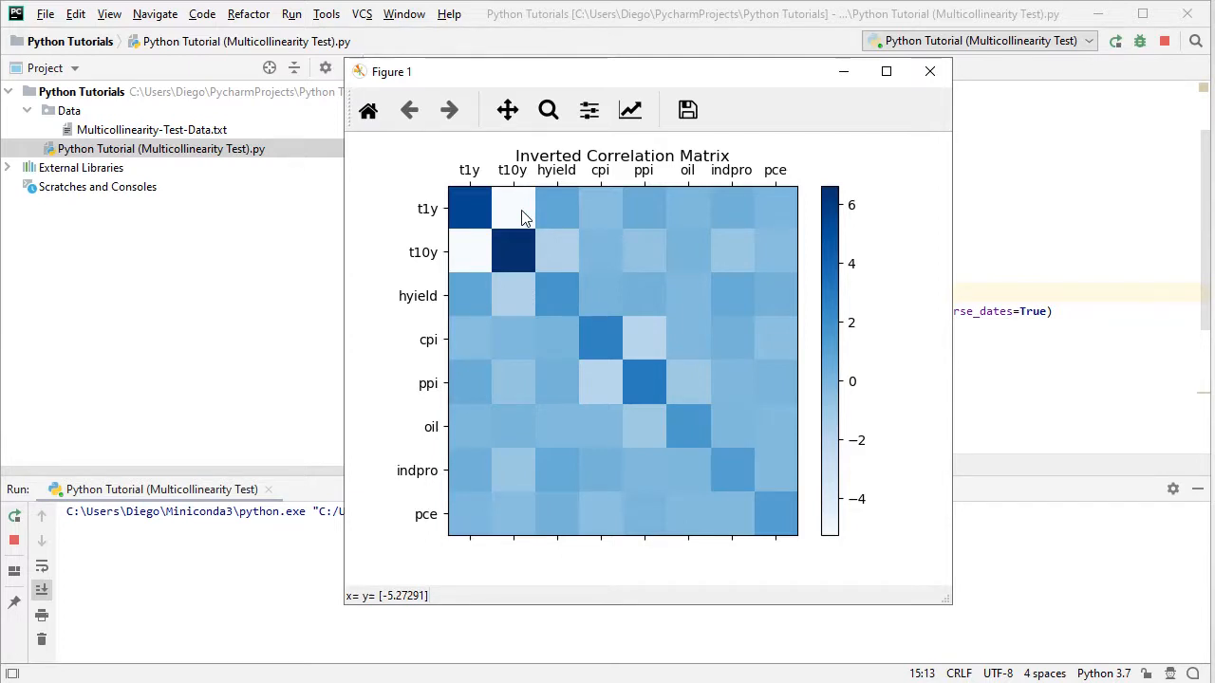
mouse_move(782, 224)
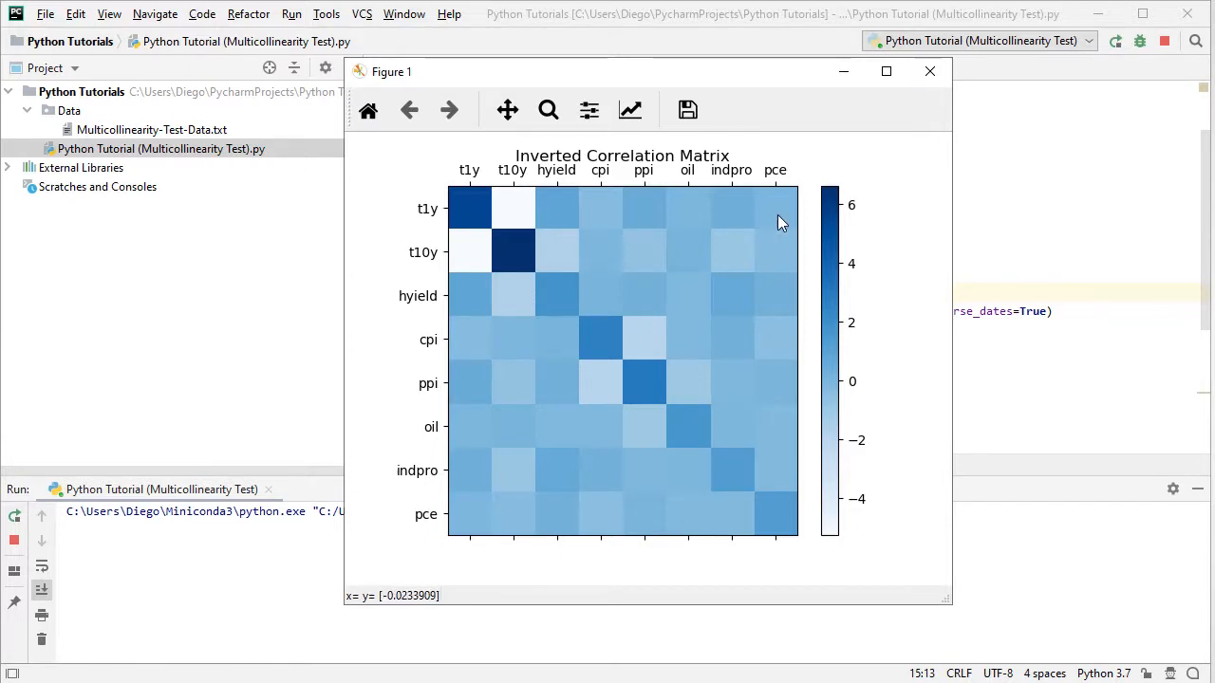
mouse_move(624, 346)
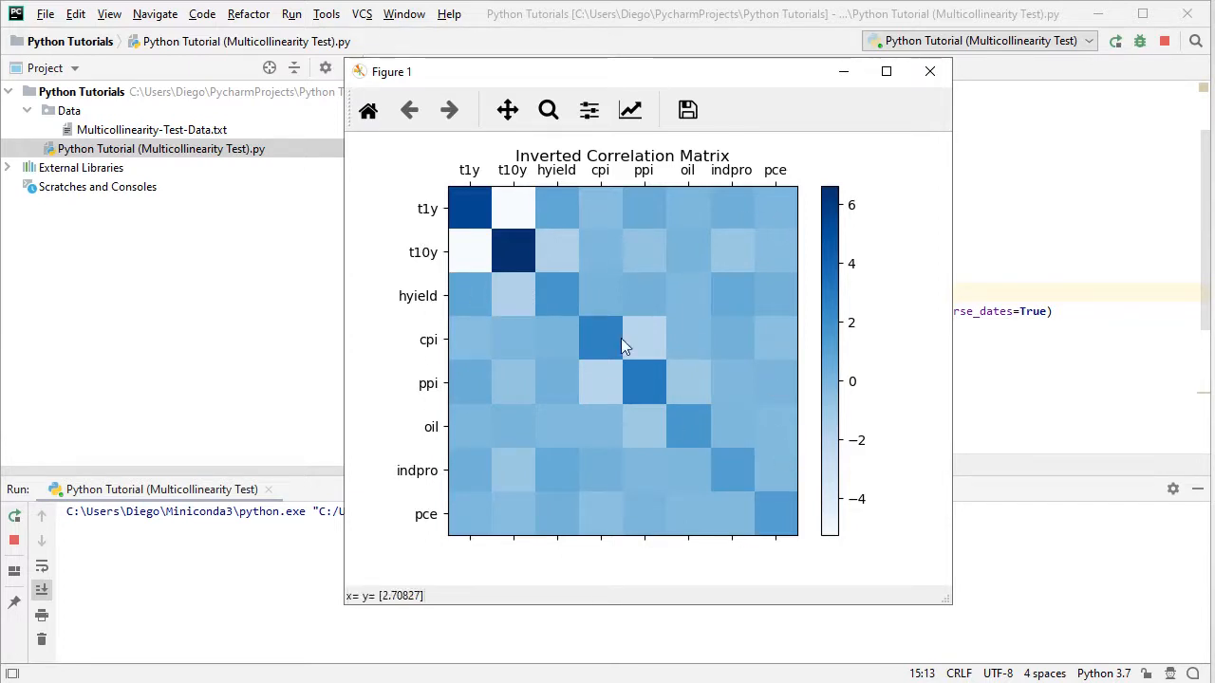
mouse_move(505, 211)
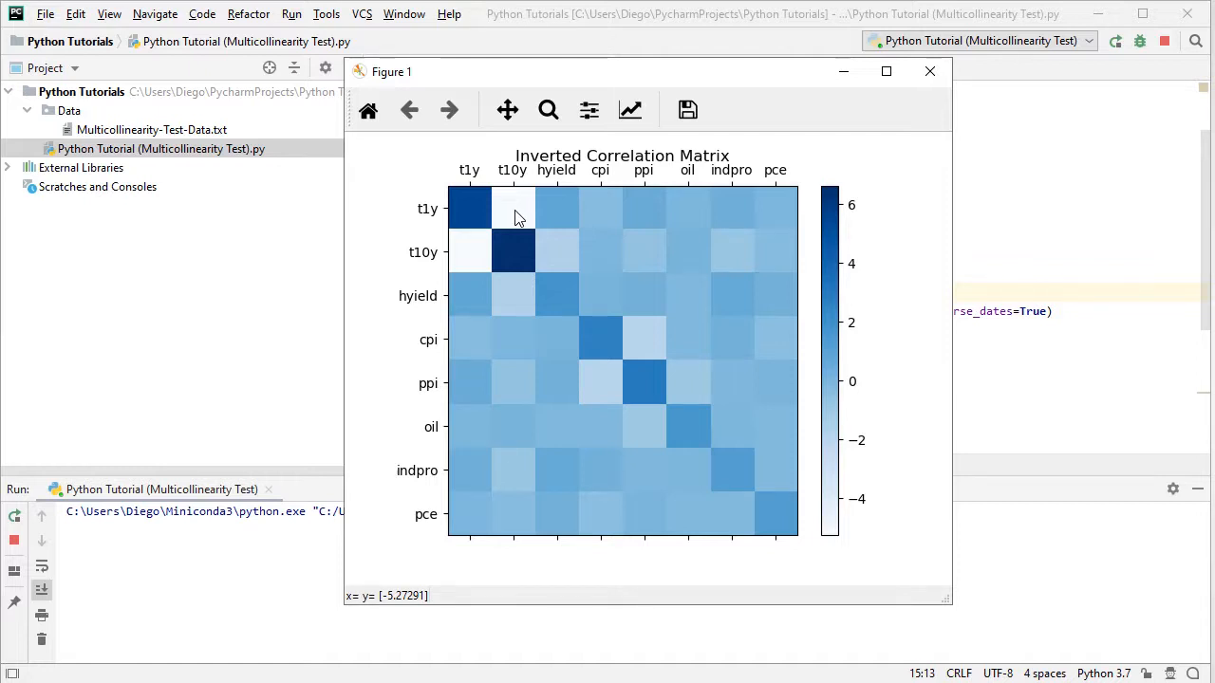
mouse_move(475, 235)
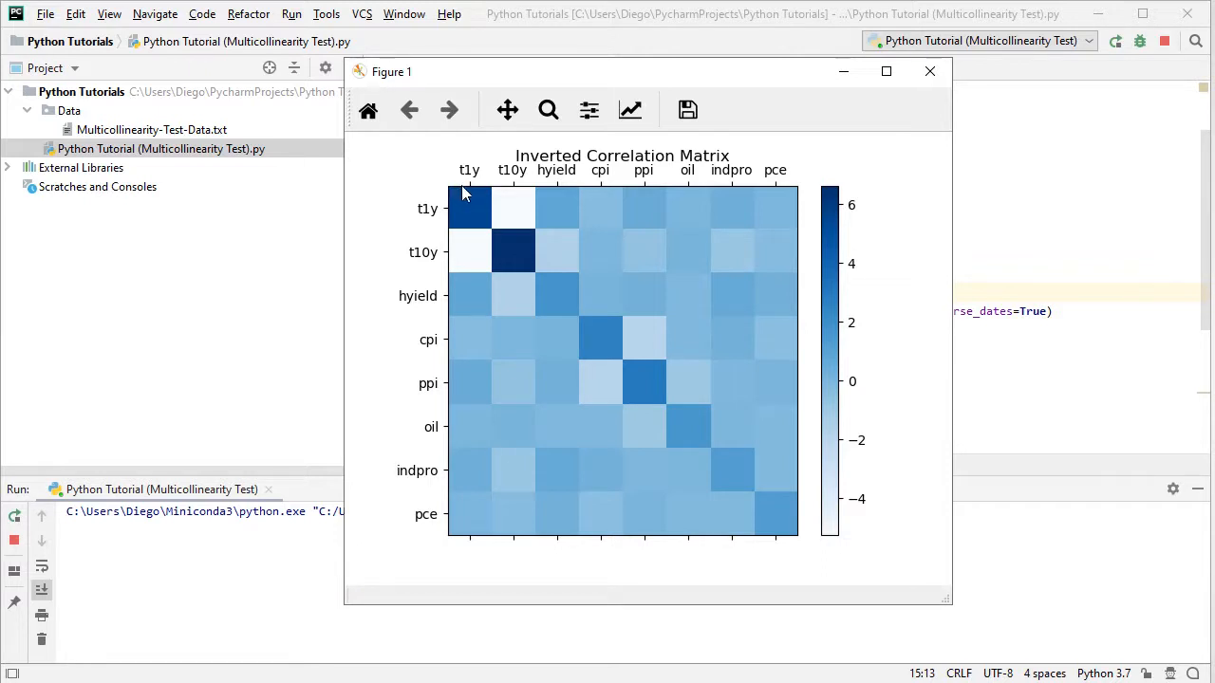
mouse_move(780, 524)
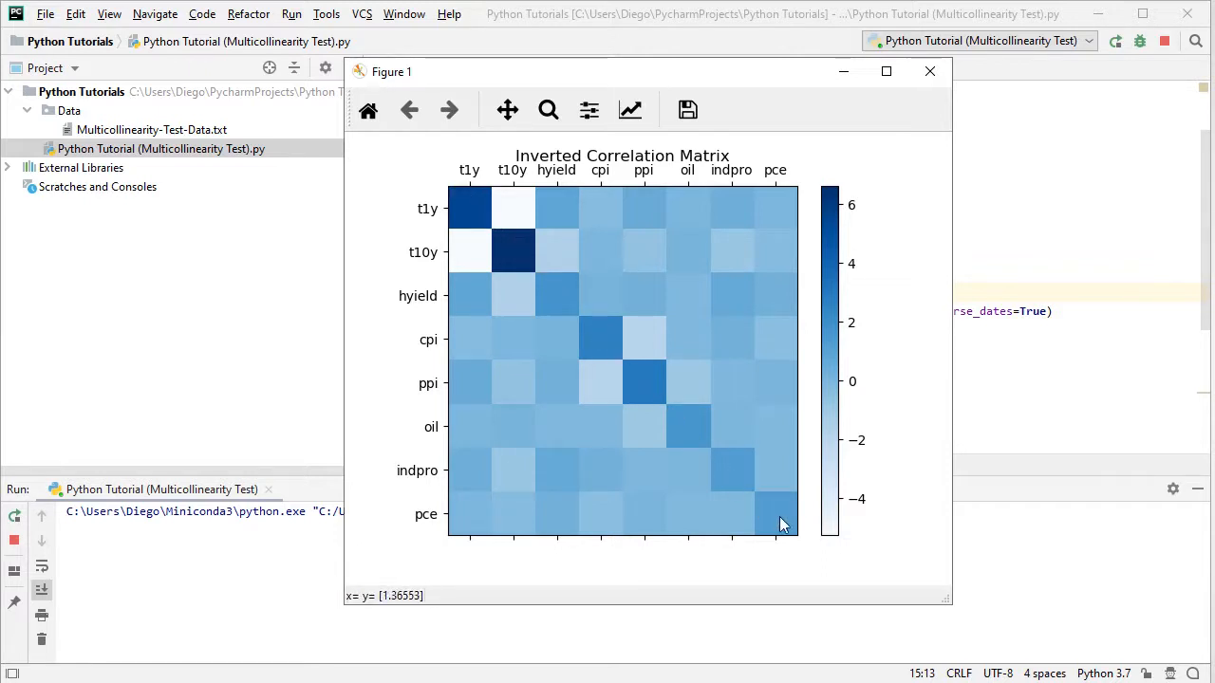
mouse_move(741, 463)
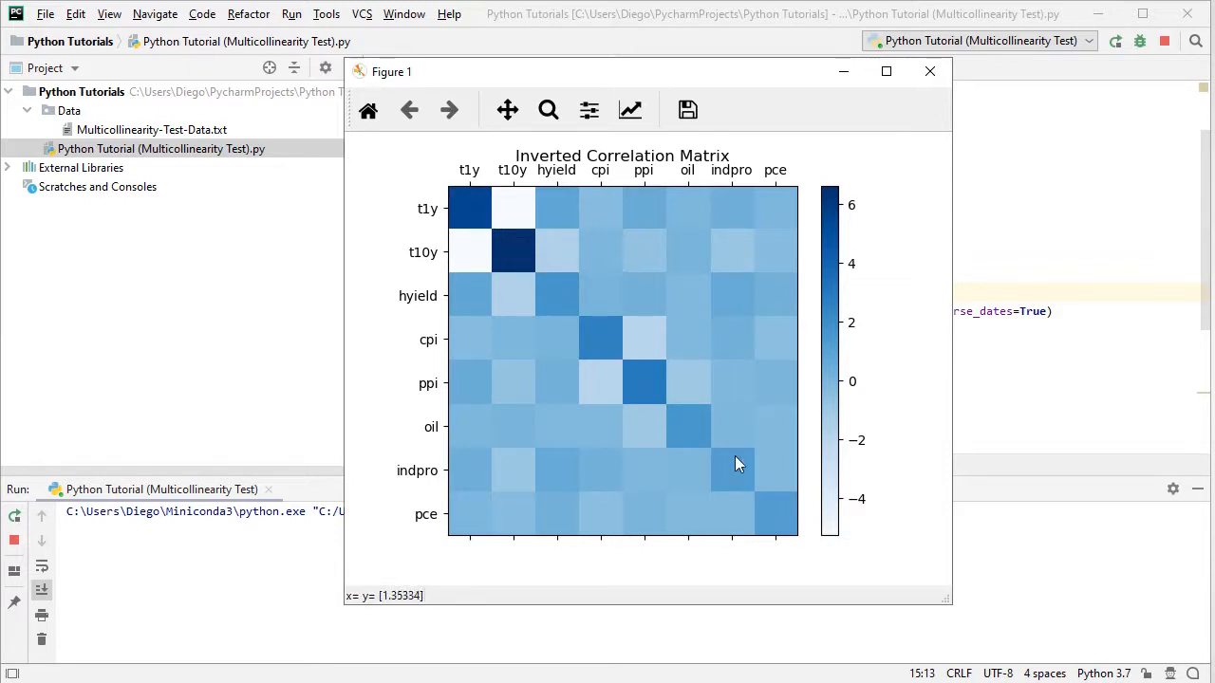
mouse_move(440, 167)
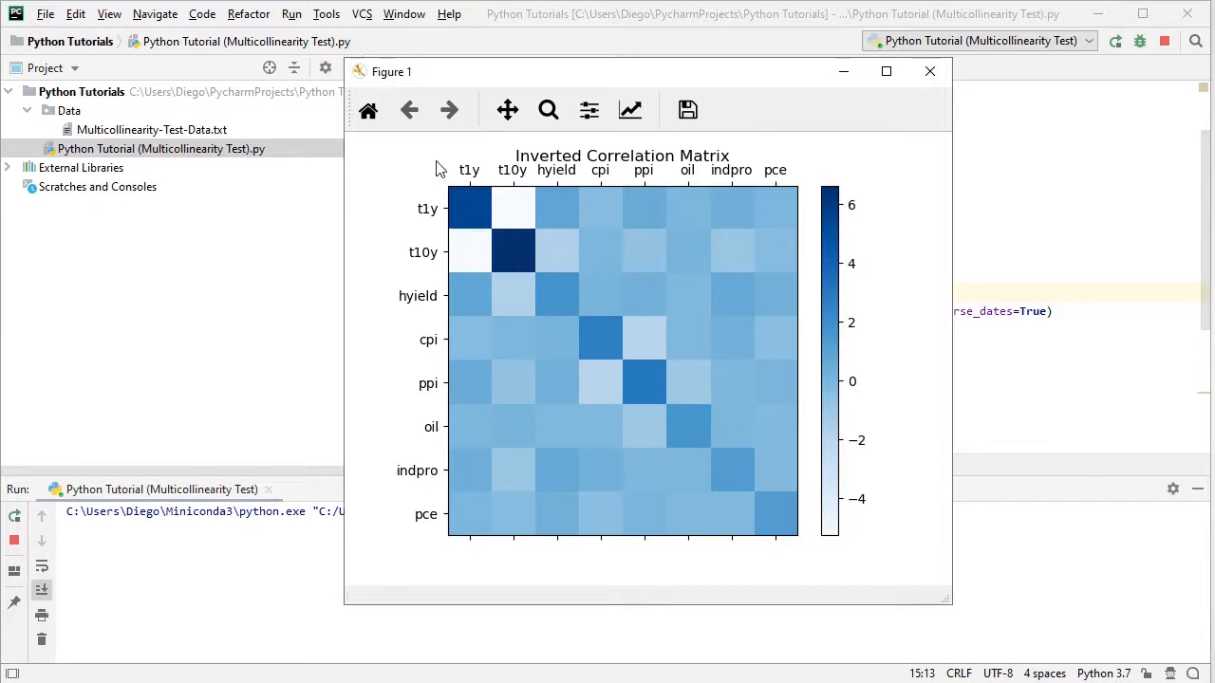
Leave the unchanged correlation matrix heatmap by bringing up the window switcher.
key(alt+tab)
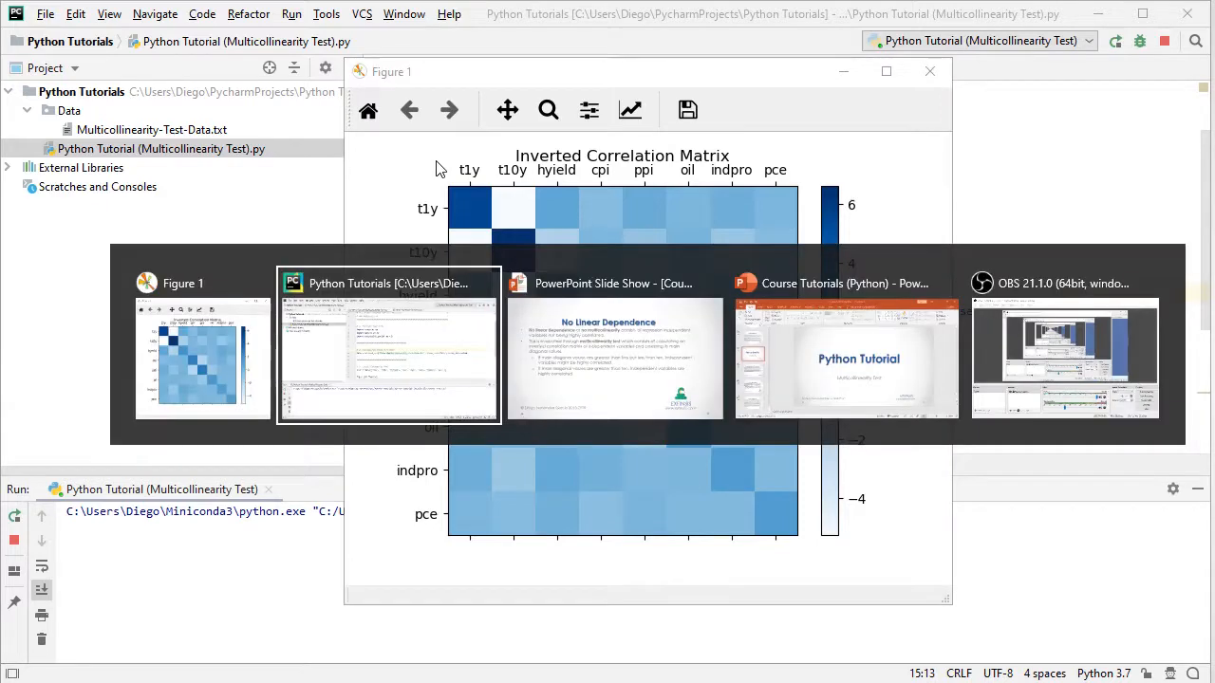